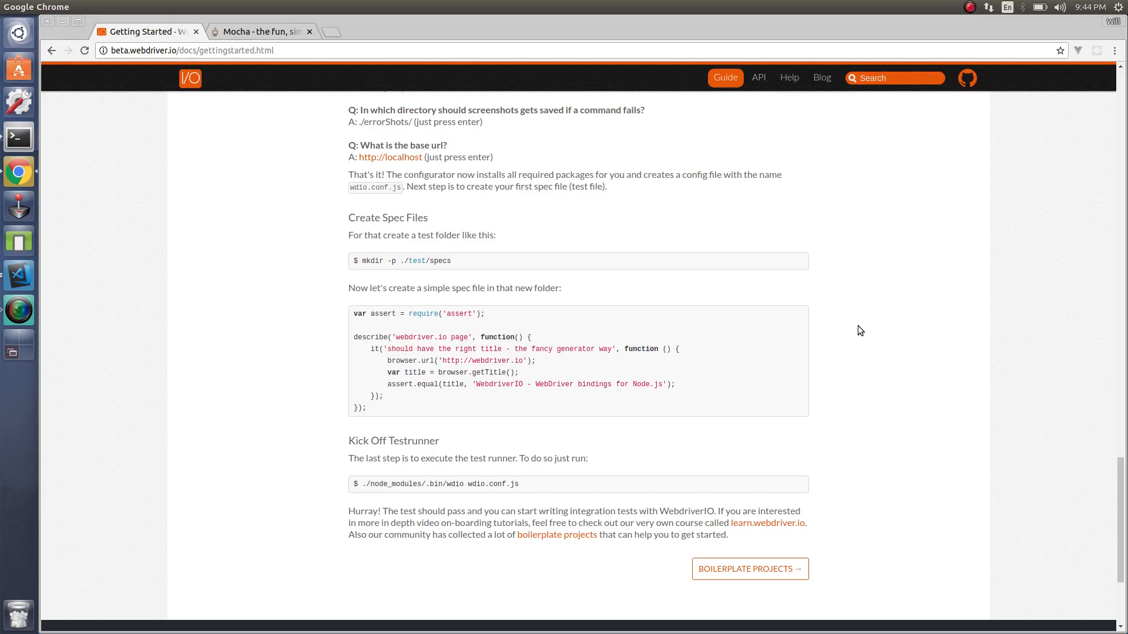
- Scroll through the guide's Create Spec Files and Kick Off Testrunner sections
{"action": "scroll", "scroll_direction": "down", "scroll_amount": 3}
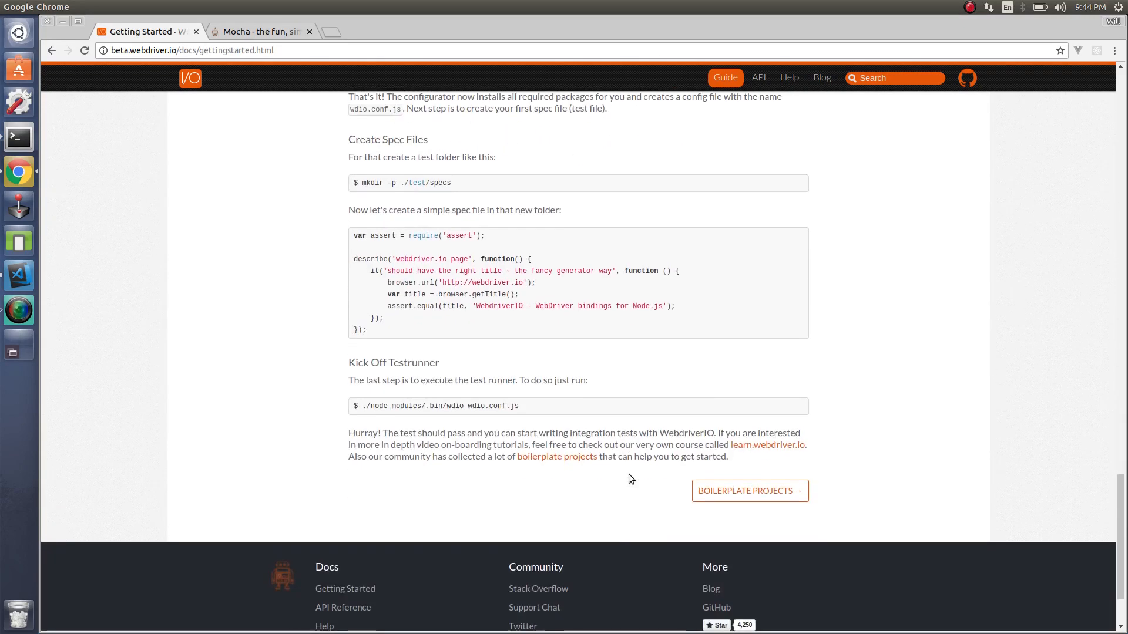
{"action": "mouse_move", "coordinate": [457, 256]}
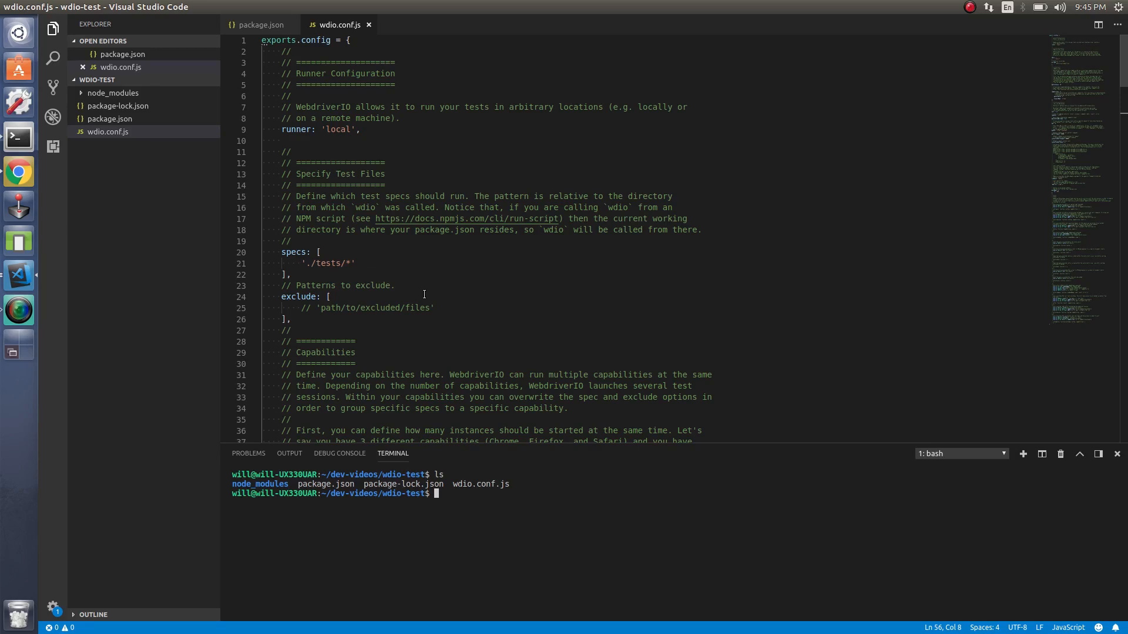
- Create a logs folder with mkdir and save logDir: './logs' in wdio.conf.js
{"action": "type", "text": "mkdir logs"}
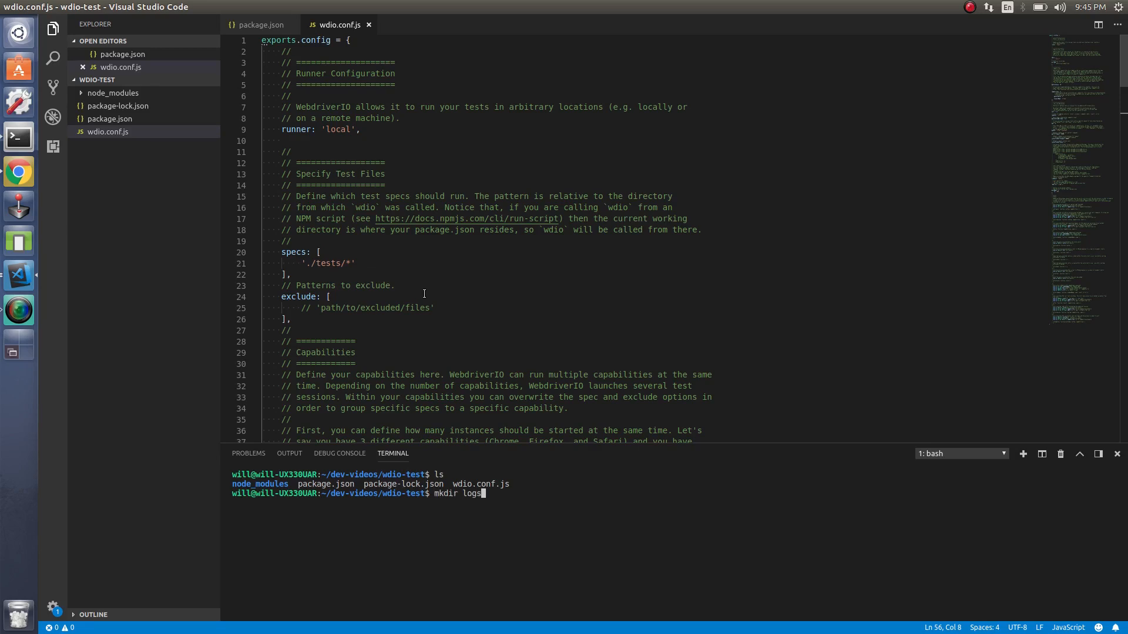
{"action": "key", "text": "Return"}
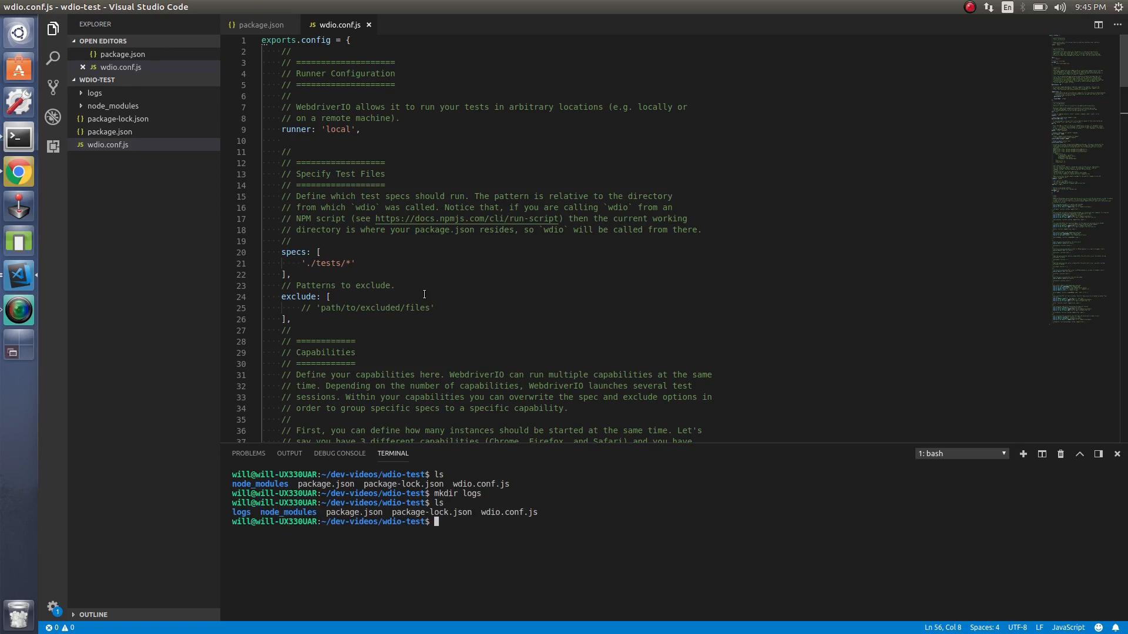
{"action": "mouse_move", "coordinate": [389, 148]}
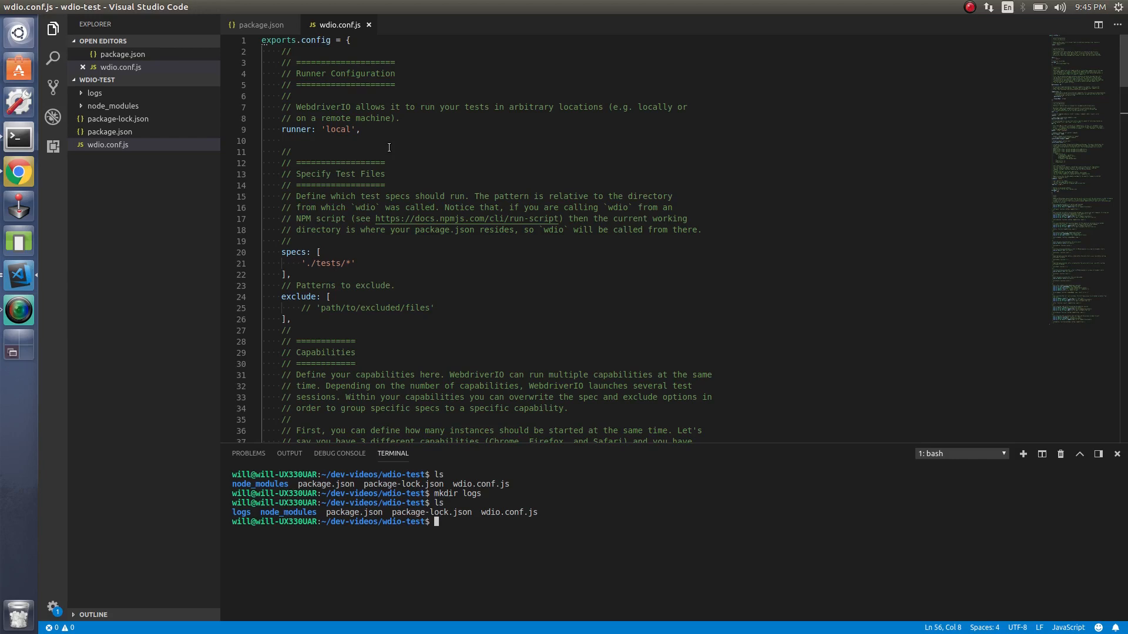
{"action": "scroll", "scroll_direction": "down", "scroll_amount": 3}
{"action": "type", "text": "l"}
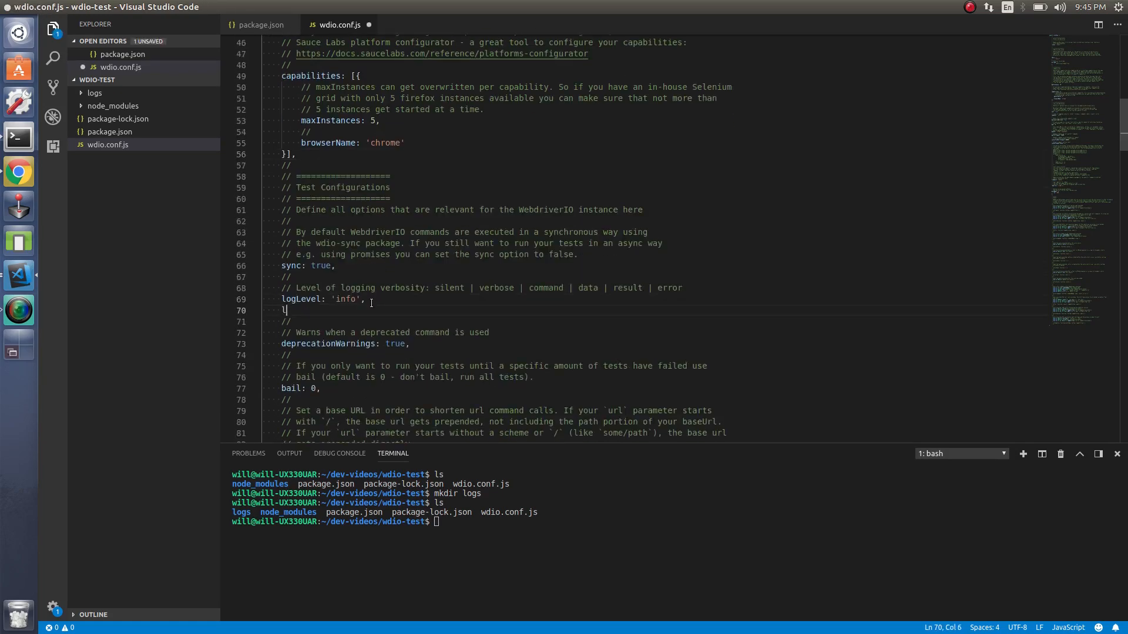
{"action": "type", "text": "ogDir:"}
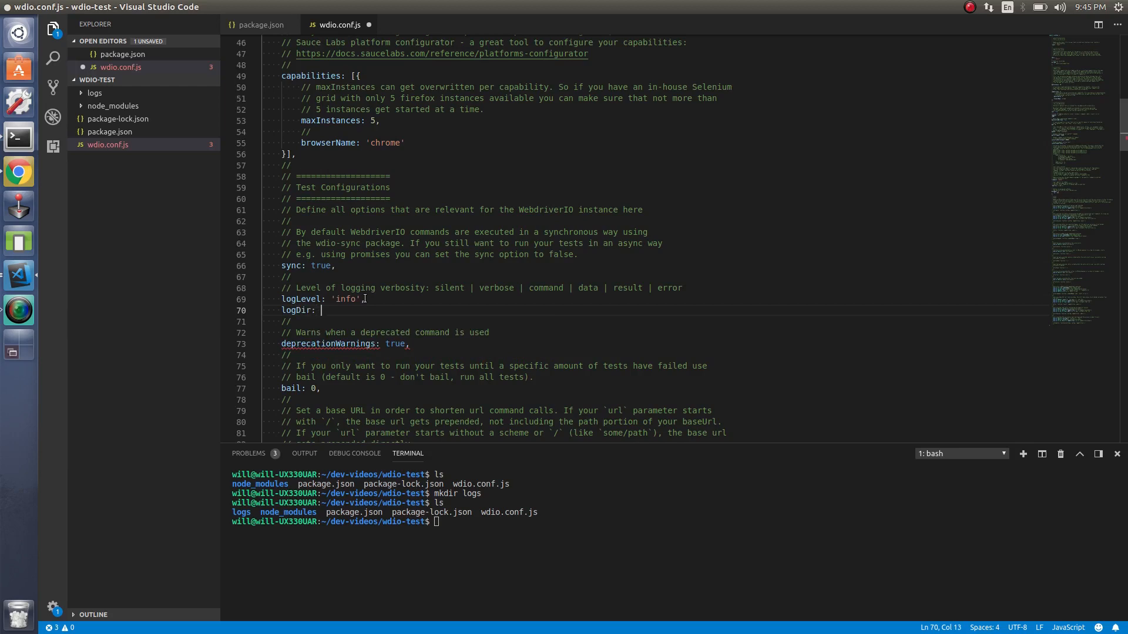
{"action": "type", "text": "'./'"}
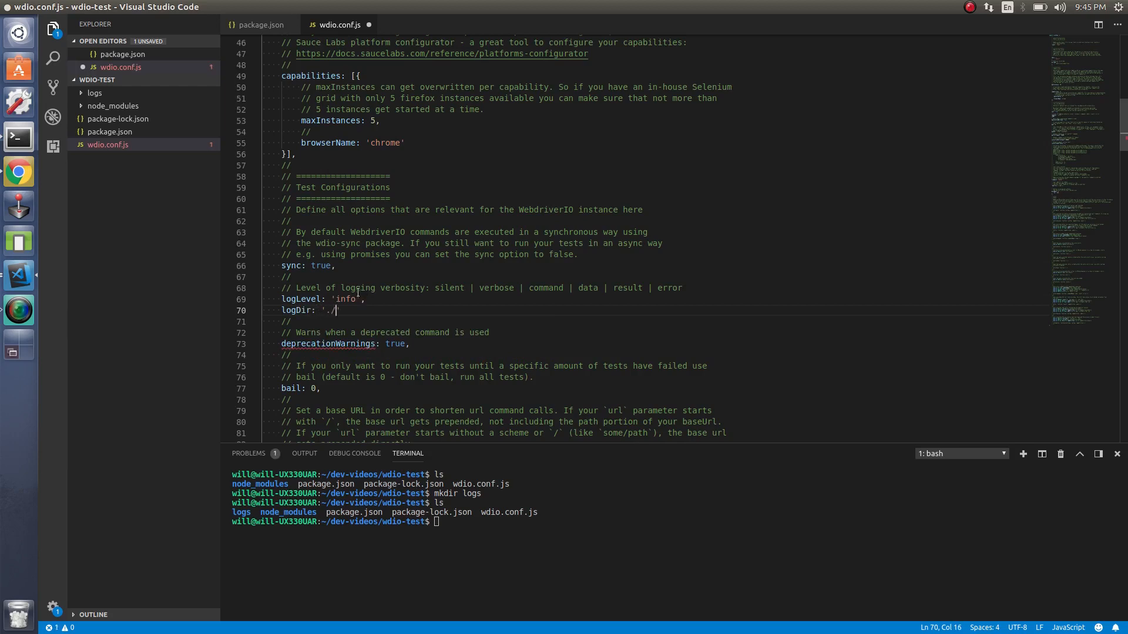
{"action": "type", "text": "logs"}
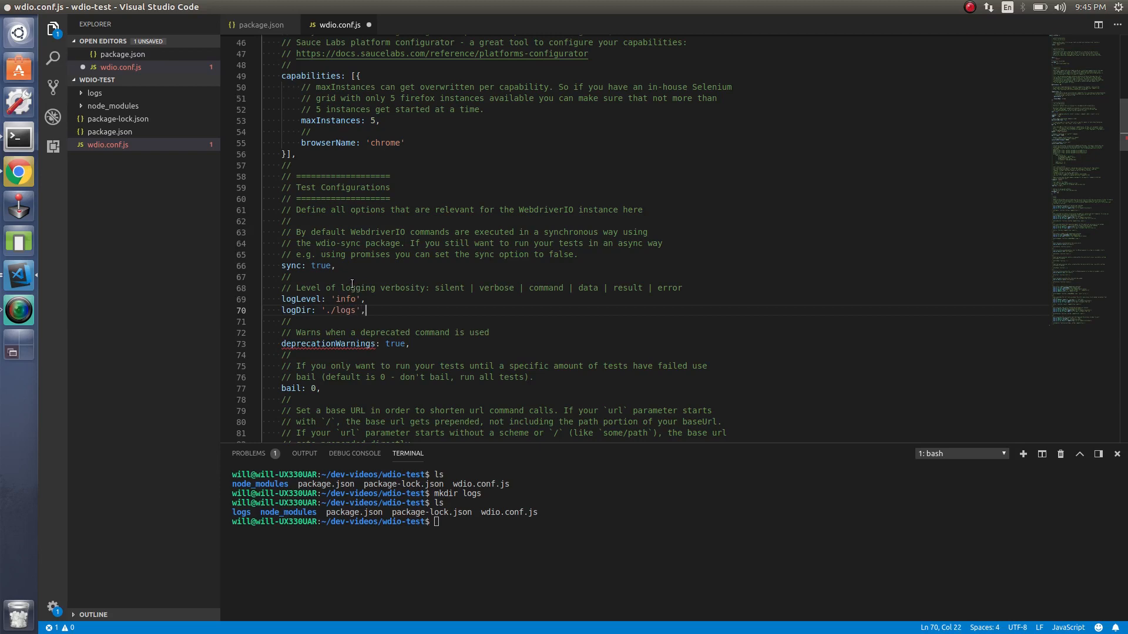
{"action": "key", "text": "ctrl+s"}
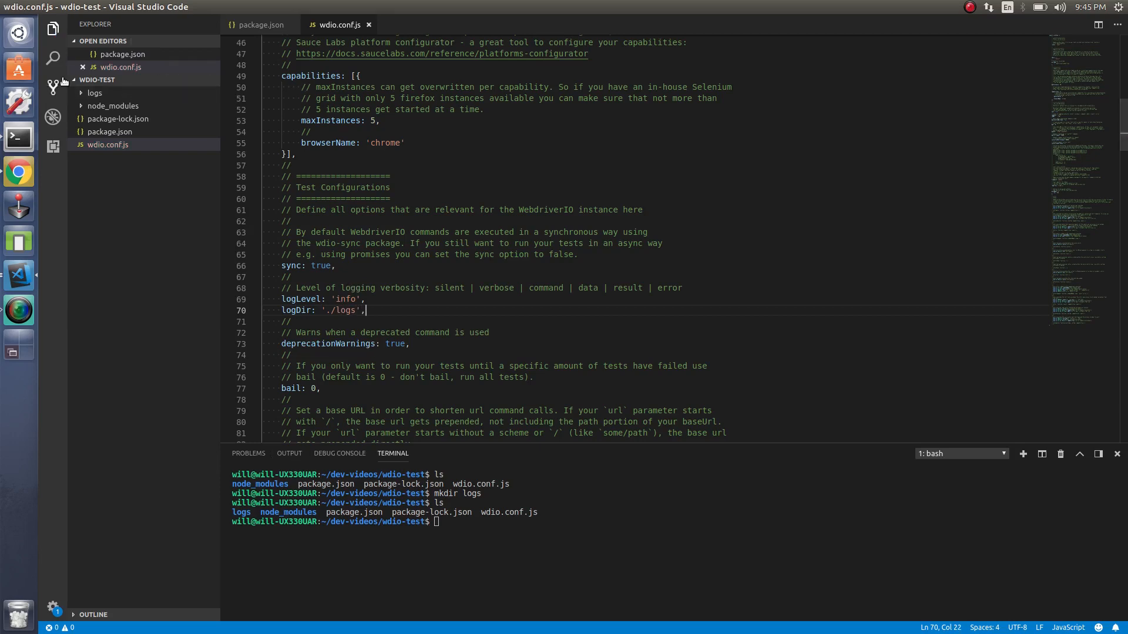
{"action": "mouse_move", "coordinate": [573, 451]}
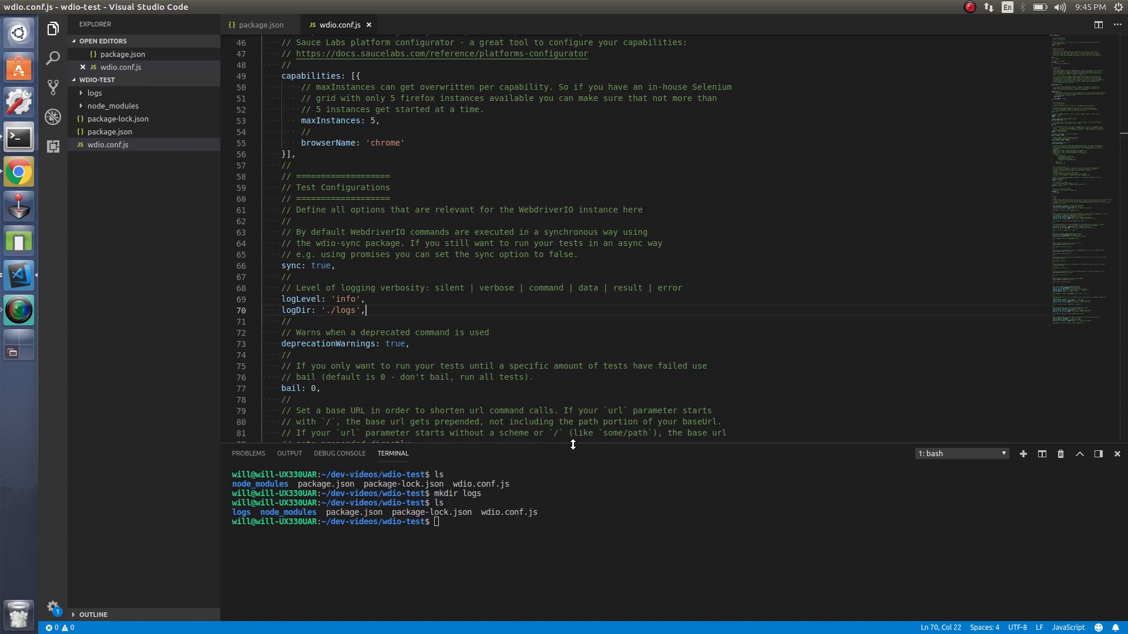
{"action": "mouse_move", "coordinate": [534, 547]}
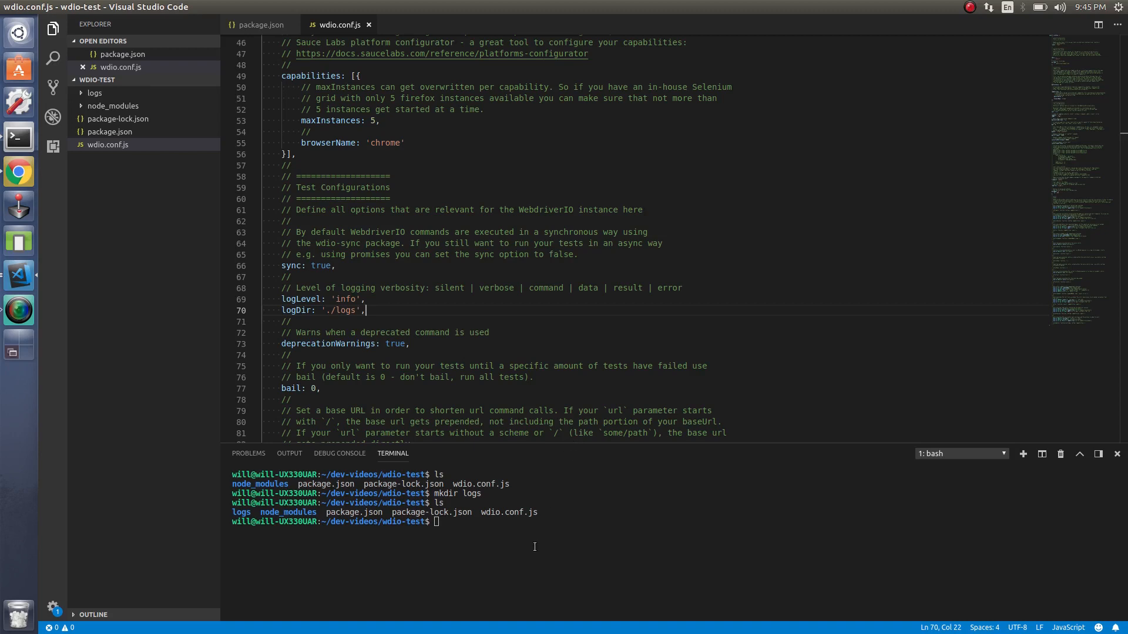
{"action": "key", "text": "Return"}
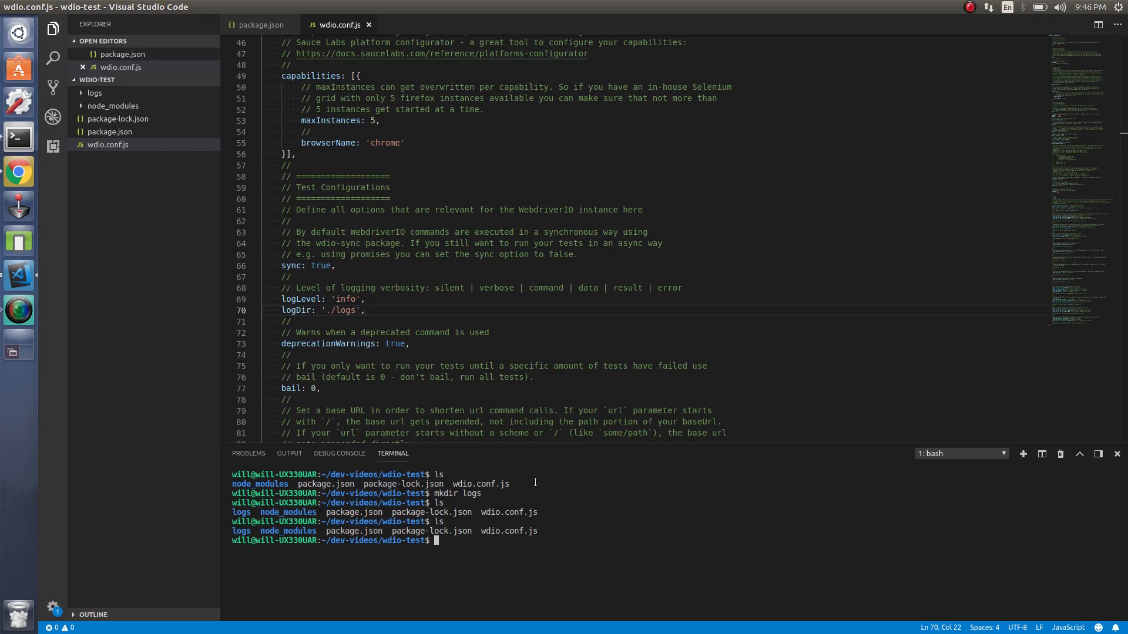
- Create a tests folder with mkdir tests
{"action": "scroll", "scroll_direction": "up", "scroll_amount": 3}
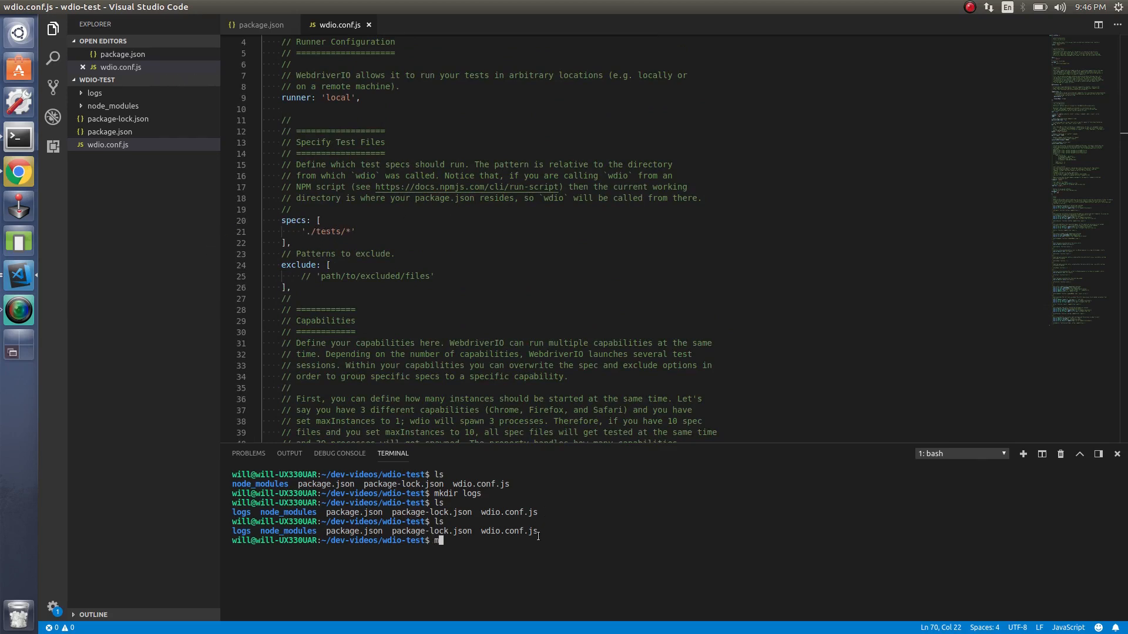
{"action": "type", "text": "mkdir tests"}
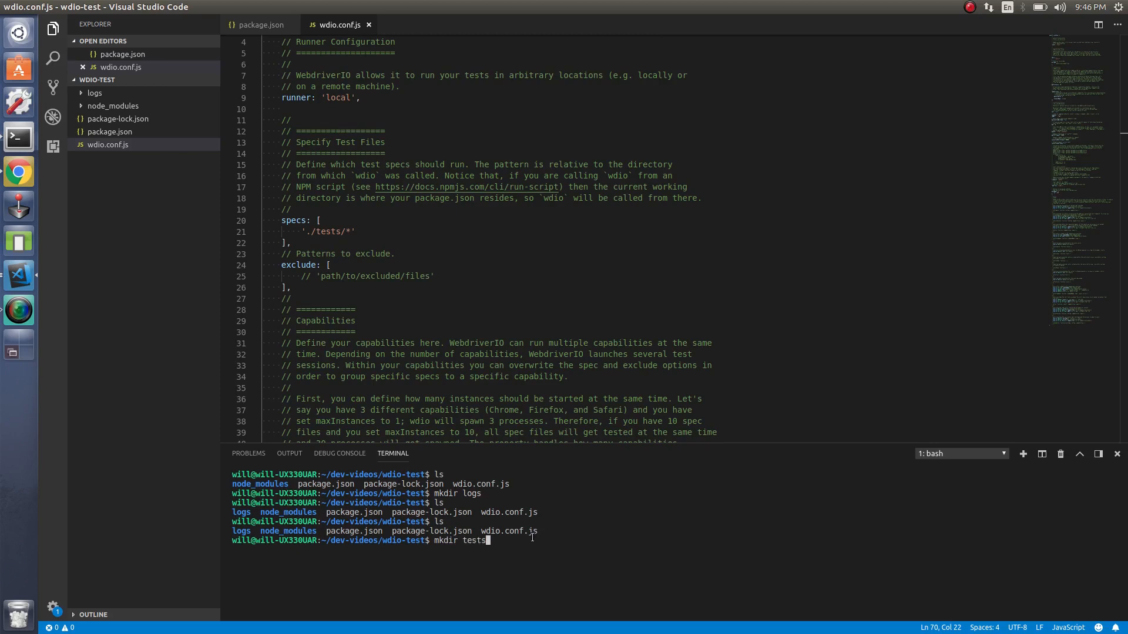
{"action": "key", "text": "Return"}
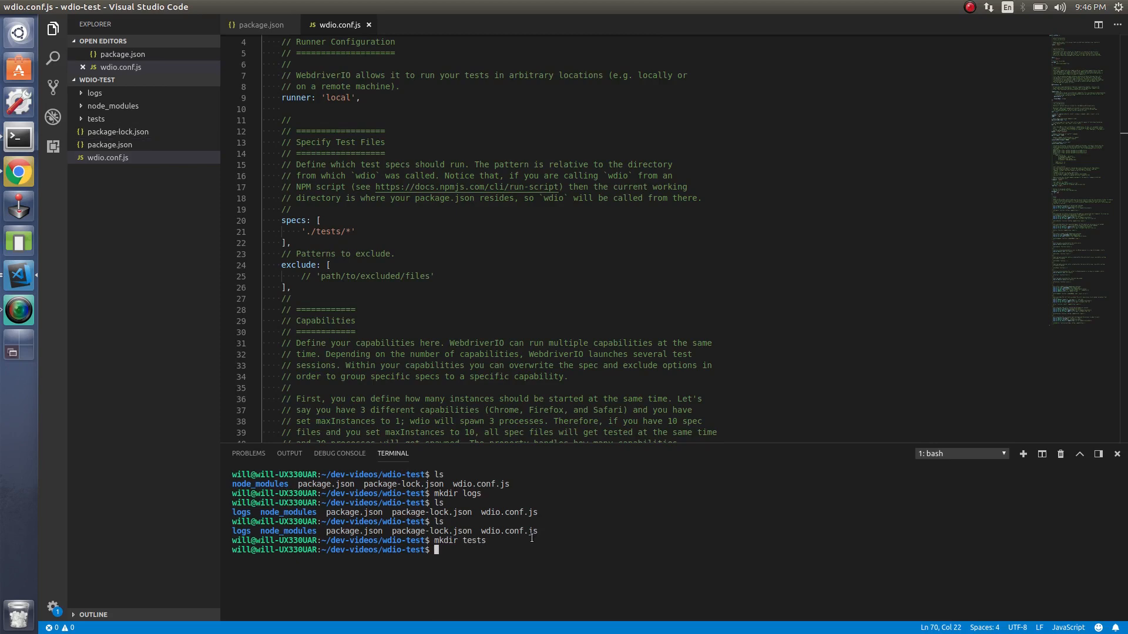
- Create an empty tests/check-title.test.js file with touch
{"action": "type", "text": "touch"}
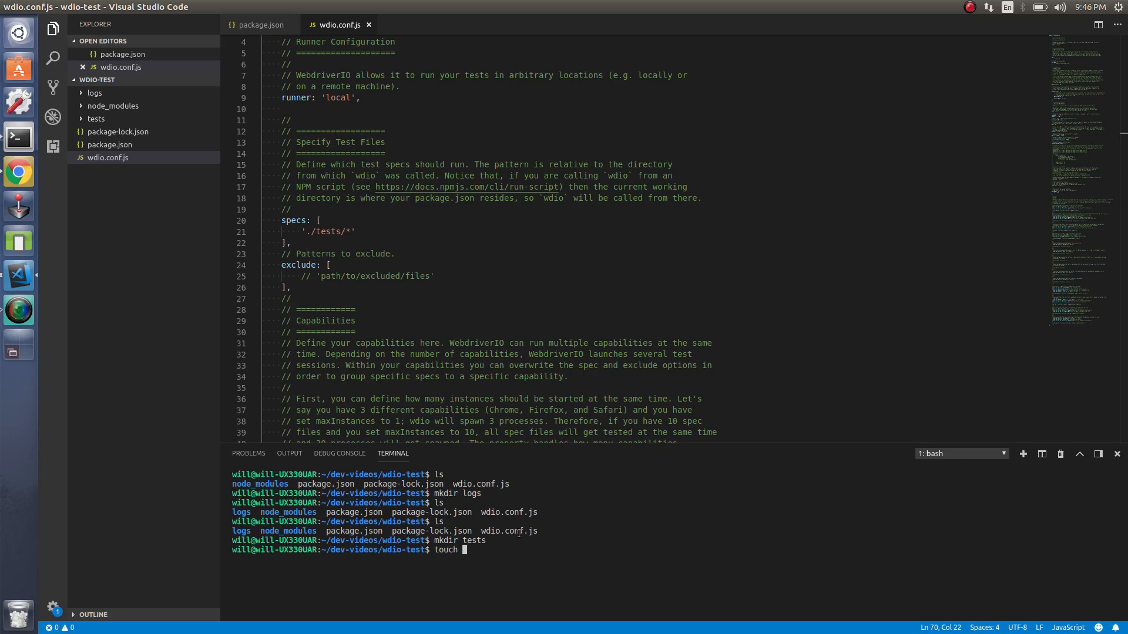
{"action": "type", "text": "tests/"}
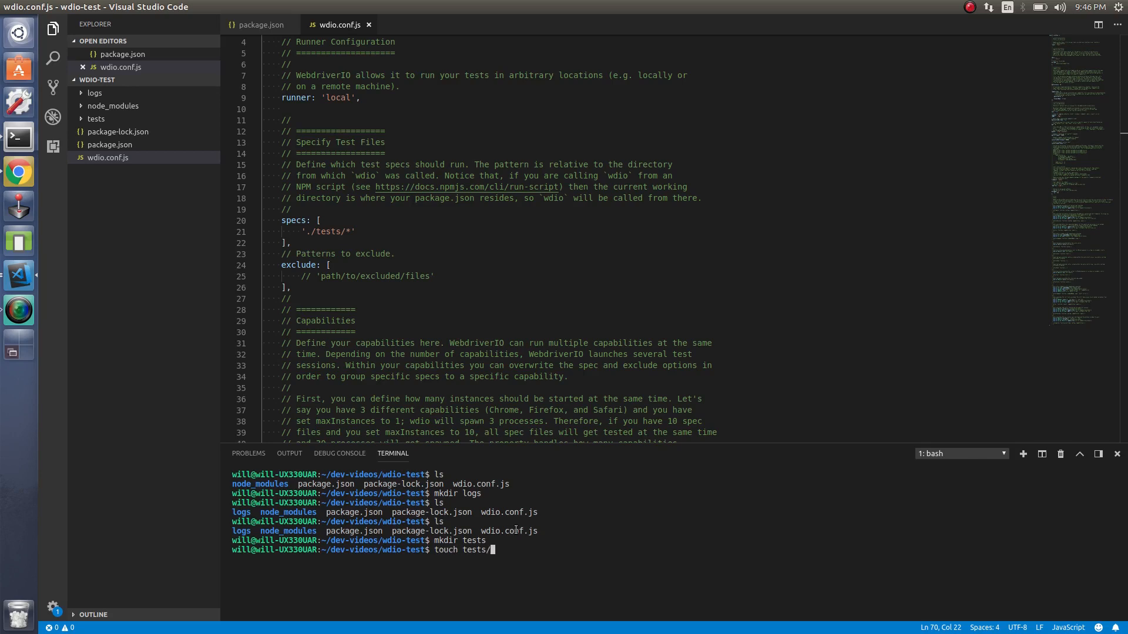
{"action": "type", "text": "check-tit"}
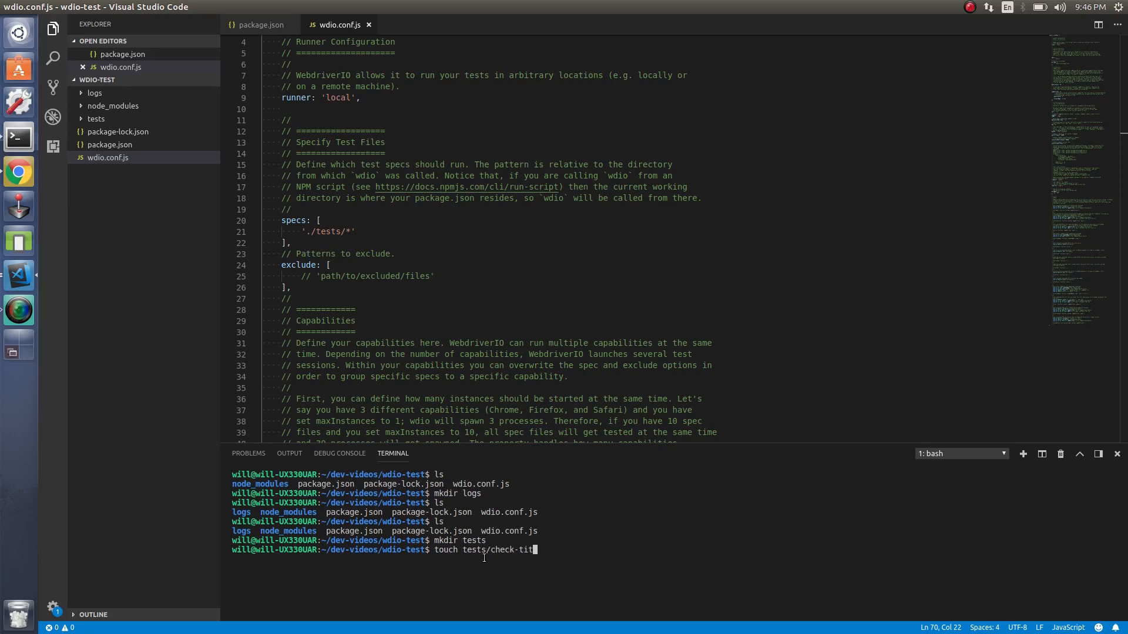
{"action": "type", "text": "le.test."}
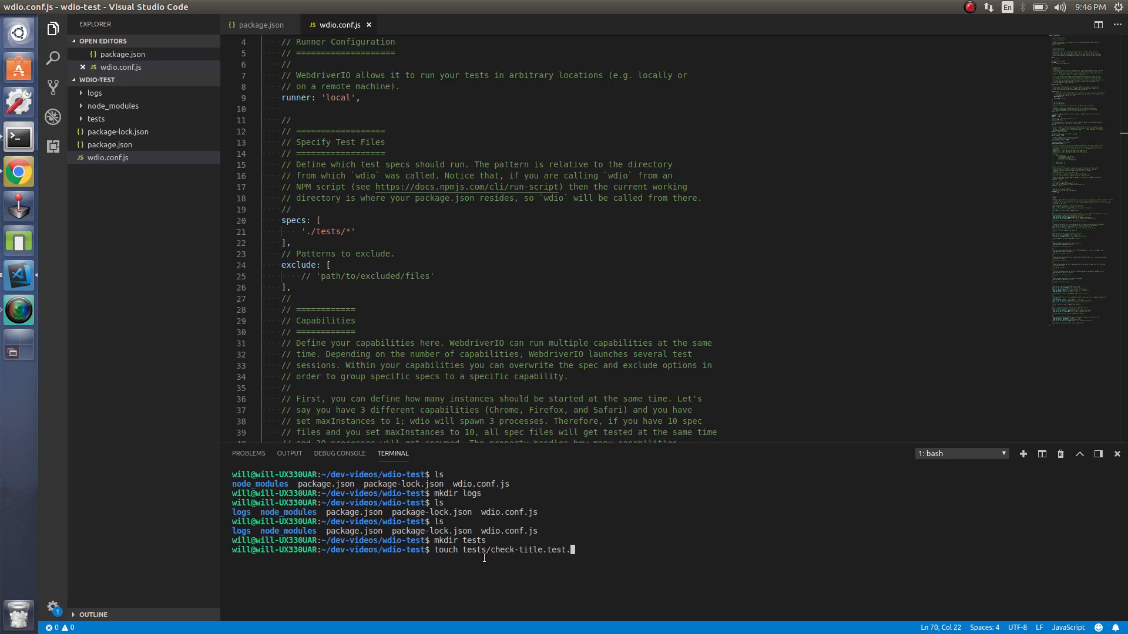
{"action": "type", "text": "js"}
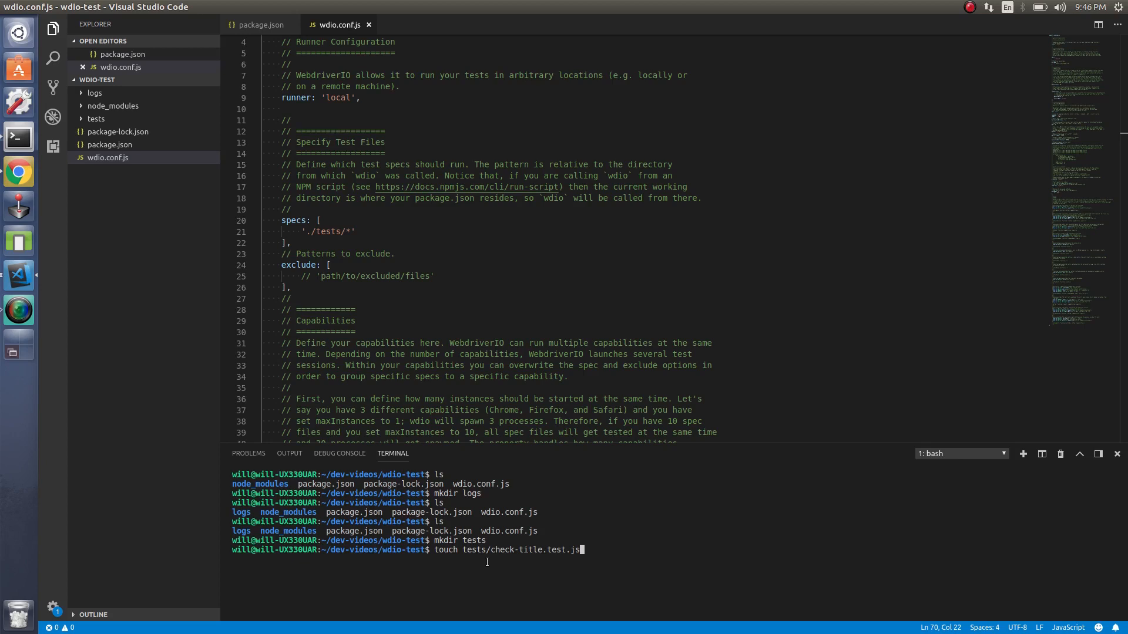
{"action": "key", "text": "Return"}
{"action": "type", "text": "ls"}
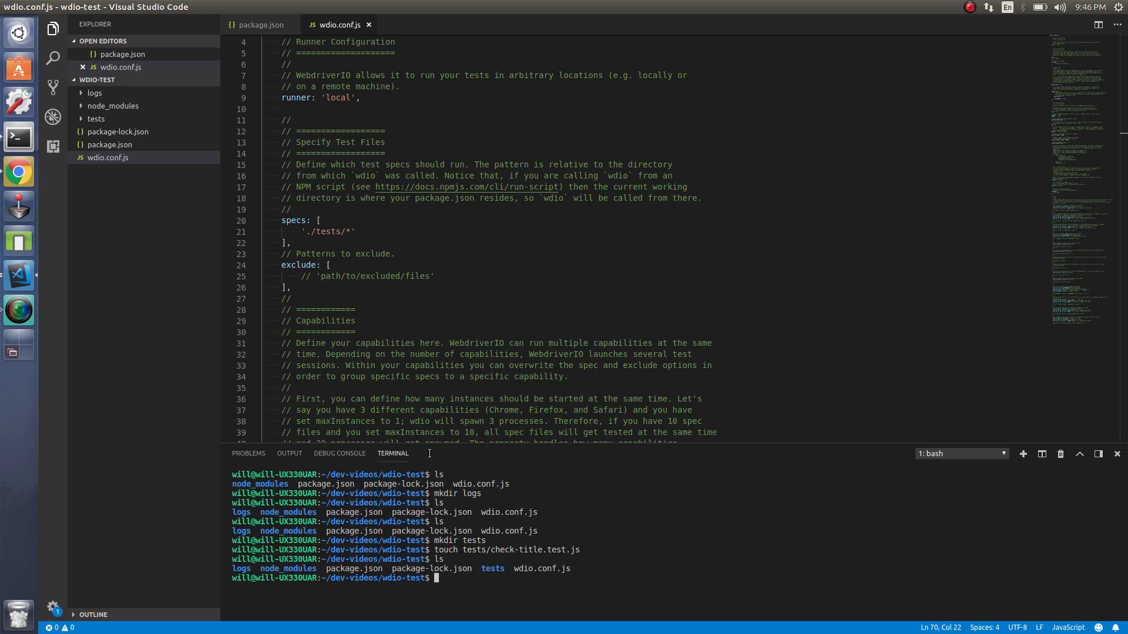
- Open tests/check-title.test.js, view the browser's example spec, and start the assert require line
{"action": "left_click", "coordinate": [95, 119]}
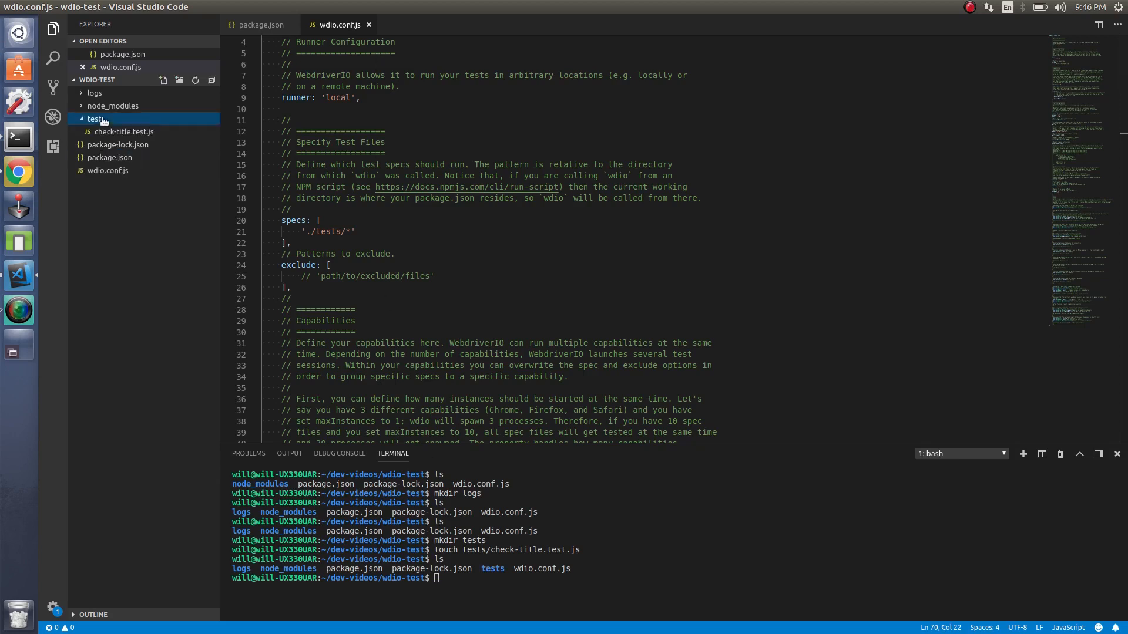
{"action": "left_click", "coordinate": [123, 132]}
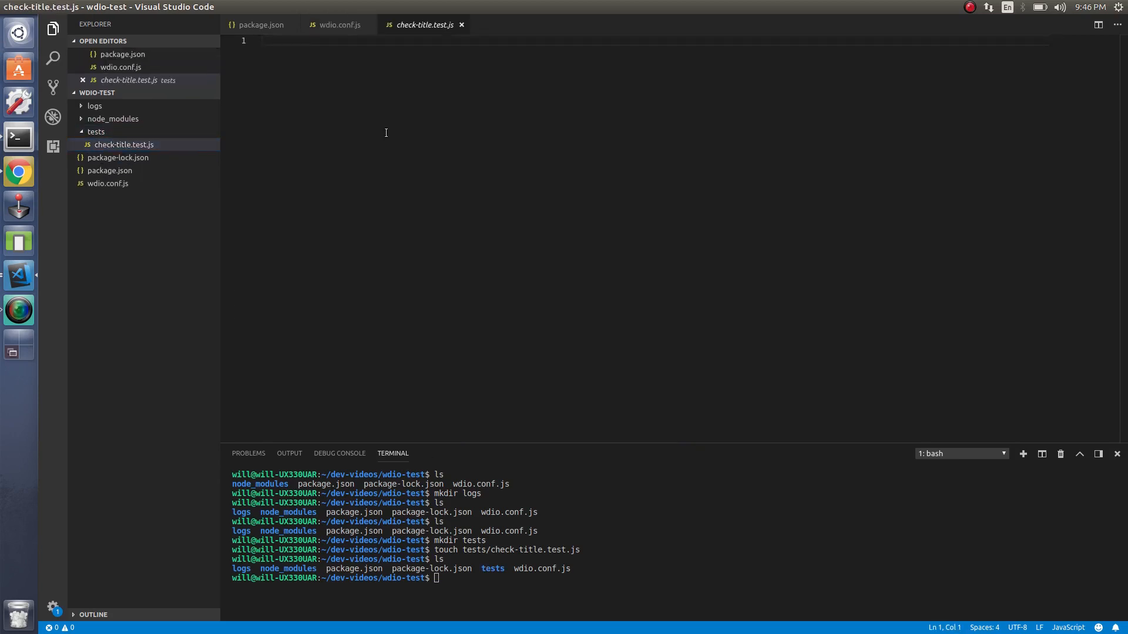
{"action": "left_click", "coordinate": [19, 171]}
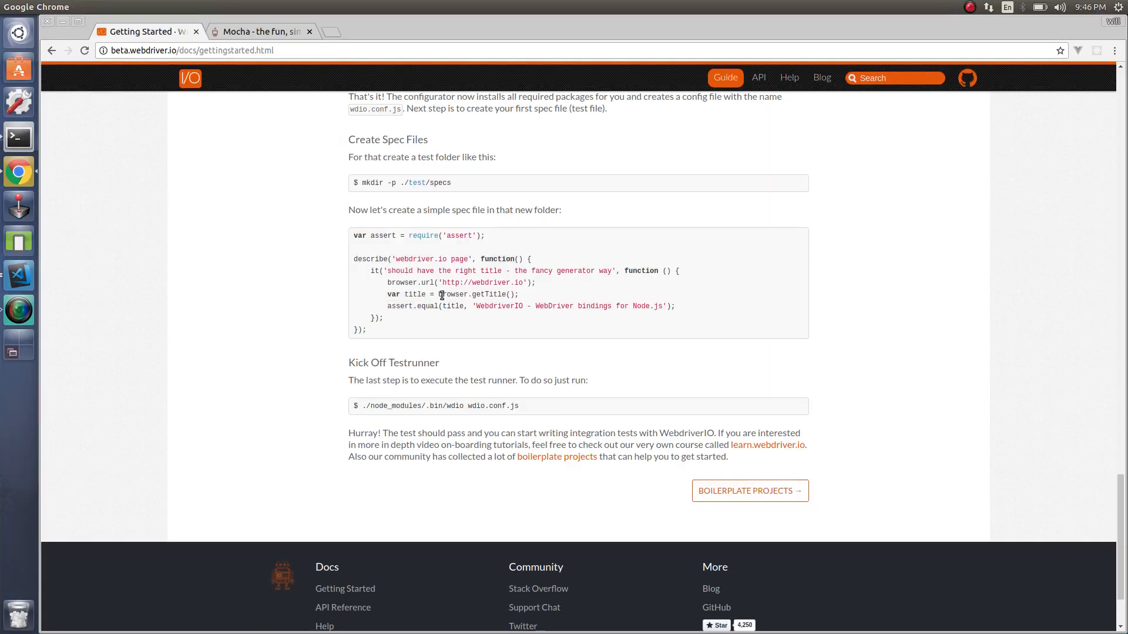
{"action": "mouse_move", "coordinate": [489, 237]}
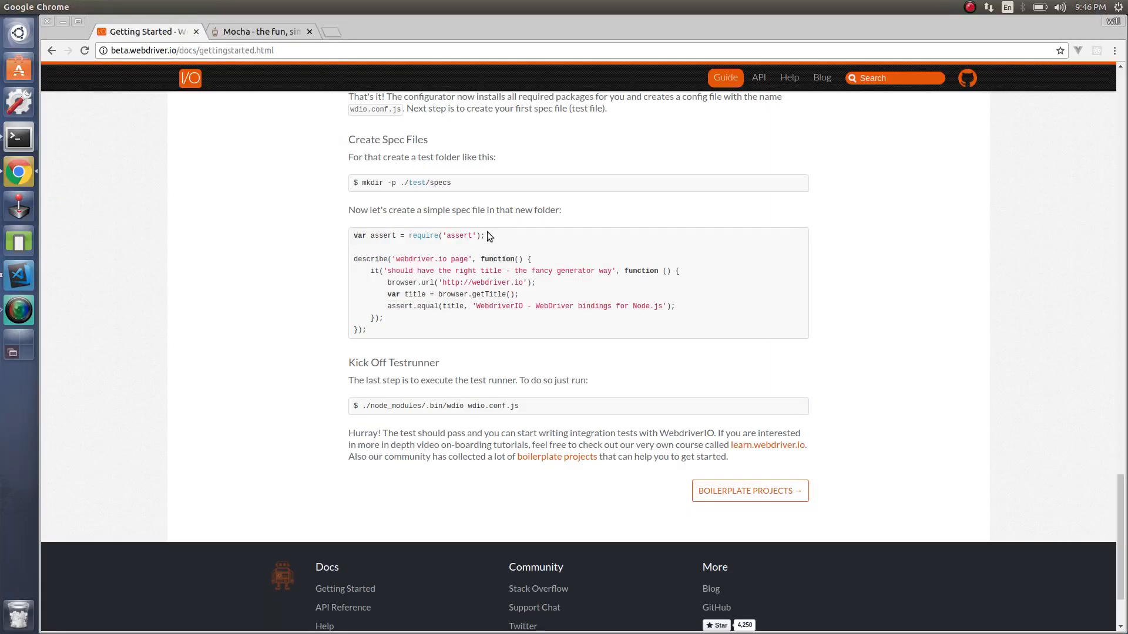
{"action": "mouse_move", "coordinate": [338, 237]}
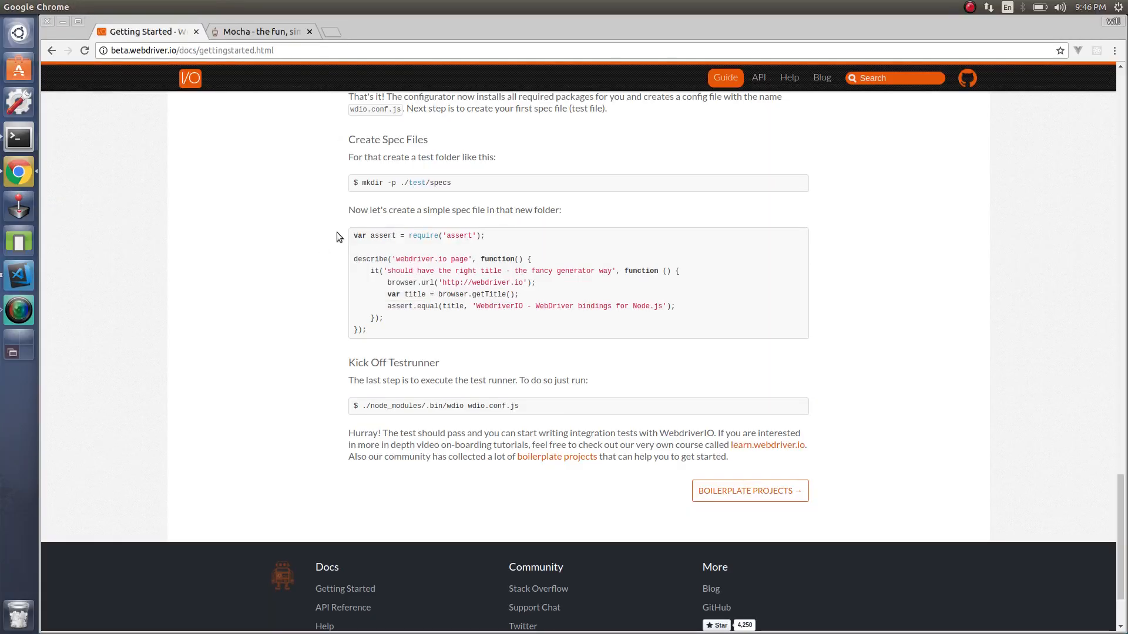
{"action": "mouse_move", "coordinate": [462, 246]}
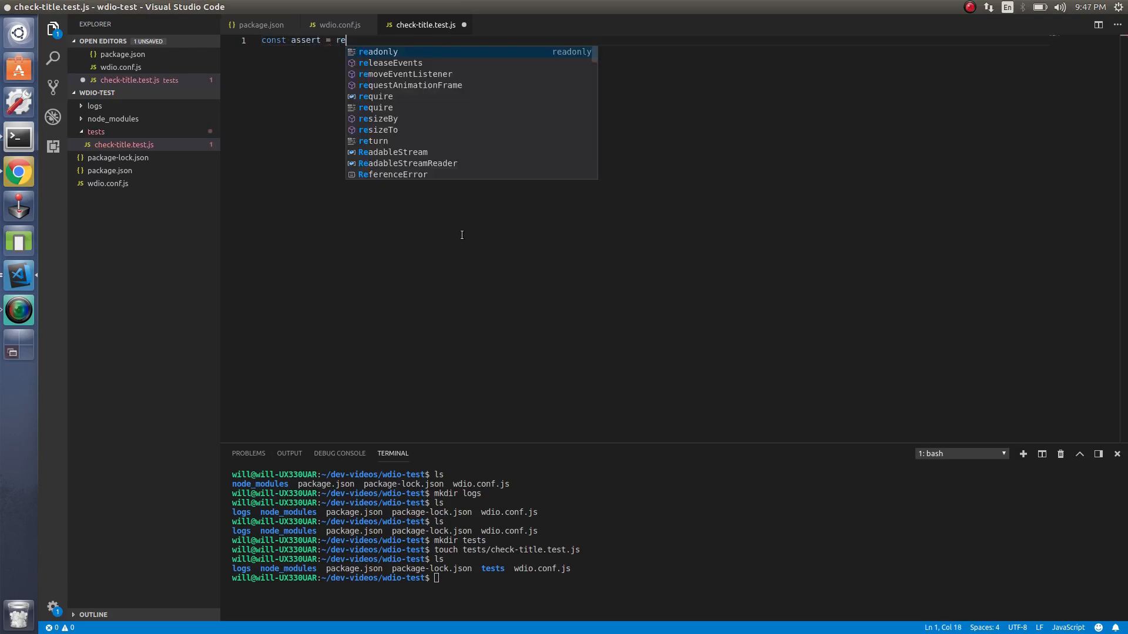
{"action": "type", "text": "qu"}
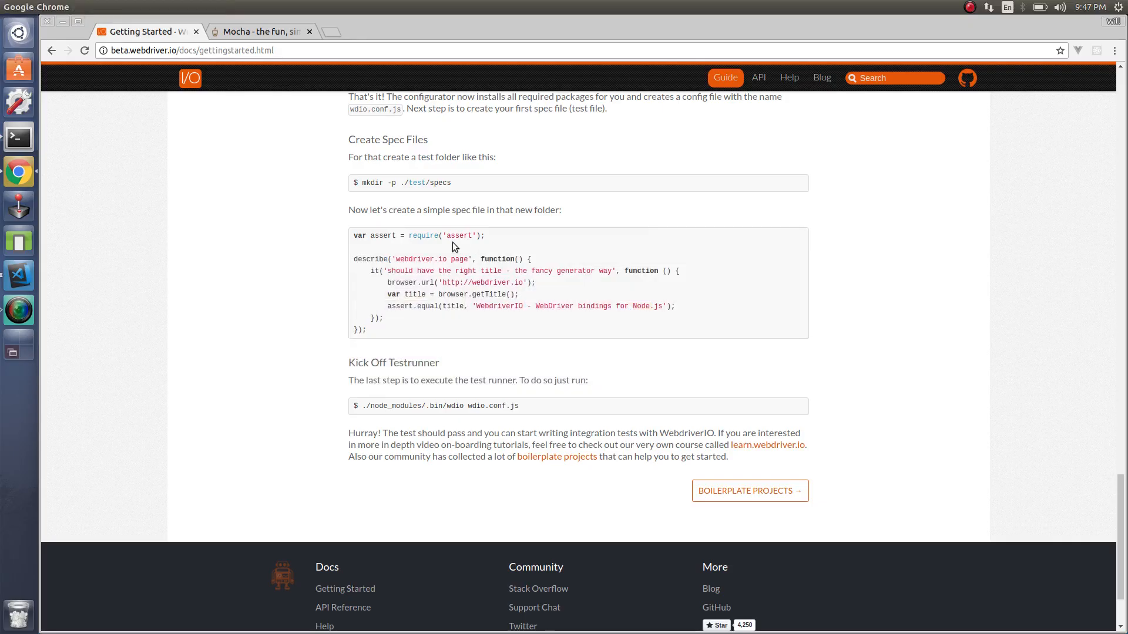
{"action": "mouse_move", "coordinate": [371, 271]}
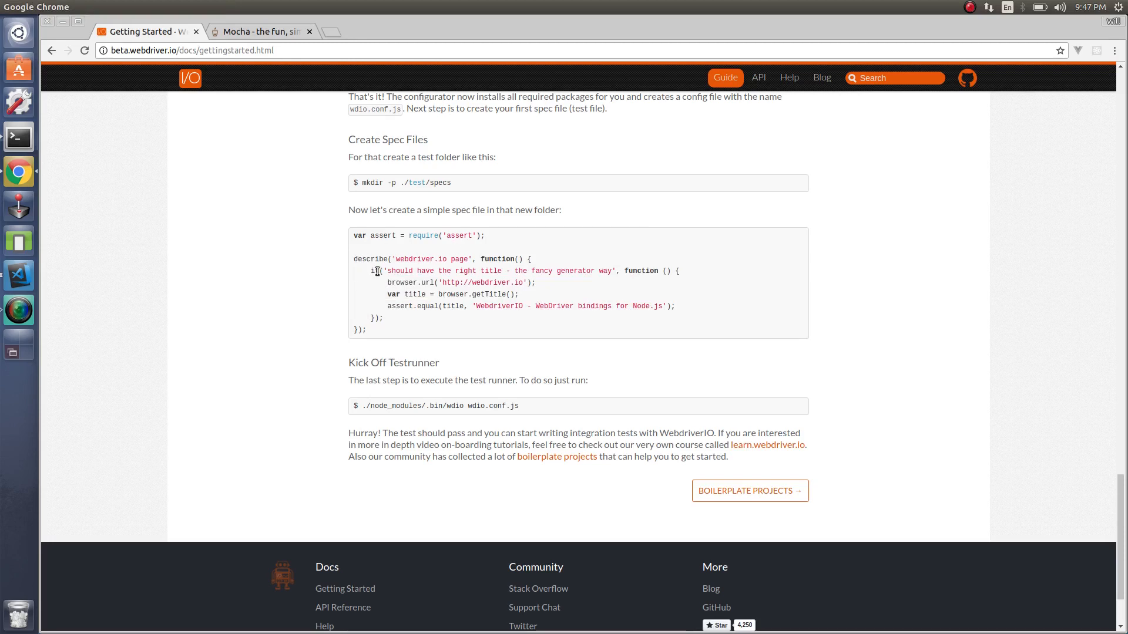
{"action": "mouse_move", "coordinate": [252, 97]}
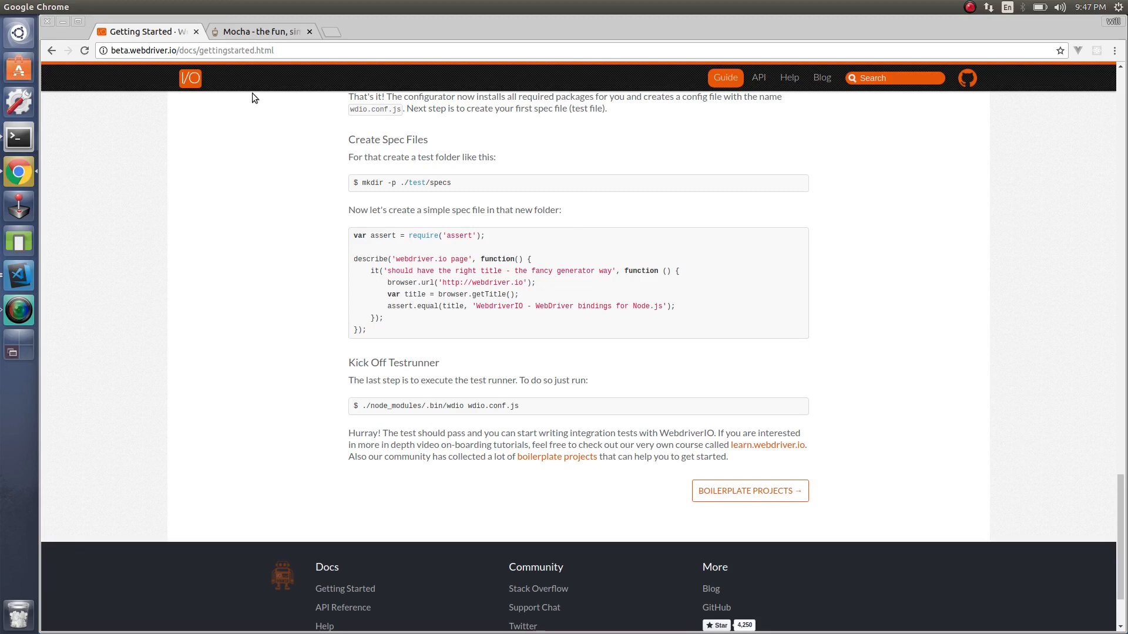
{"action": "mouse_move", "coordinate": [251, 32]}
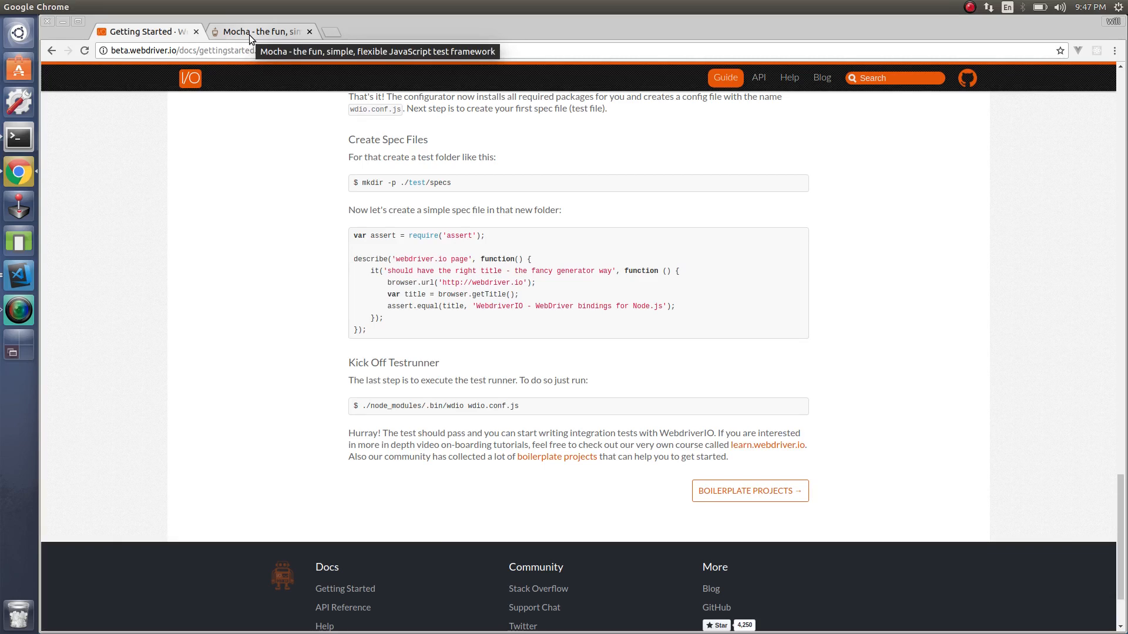
{"action": "mouse_move", "coordinate": [371, 273]}
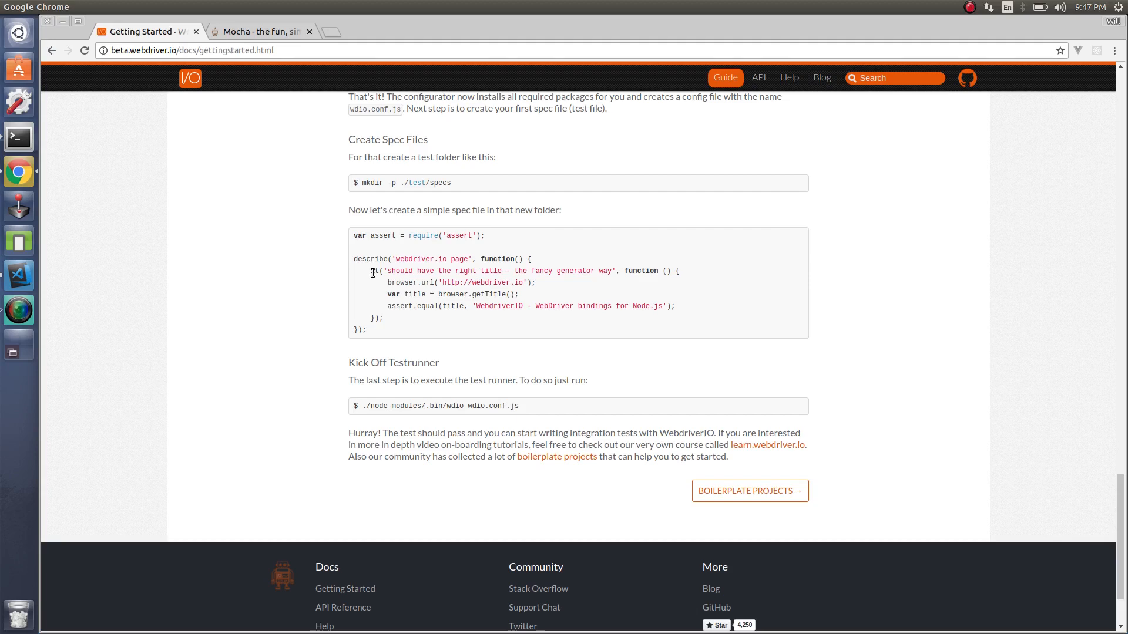
{"action": "mouse_move", "coordinate": [347, 255]}
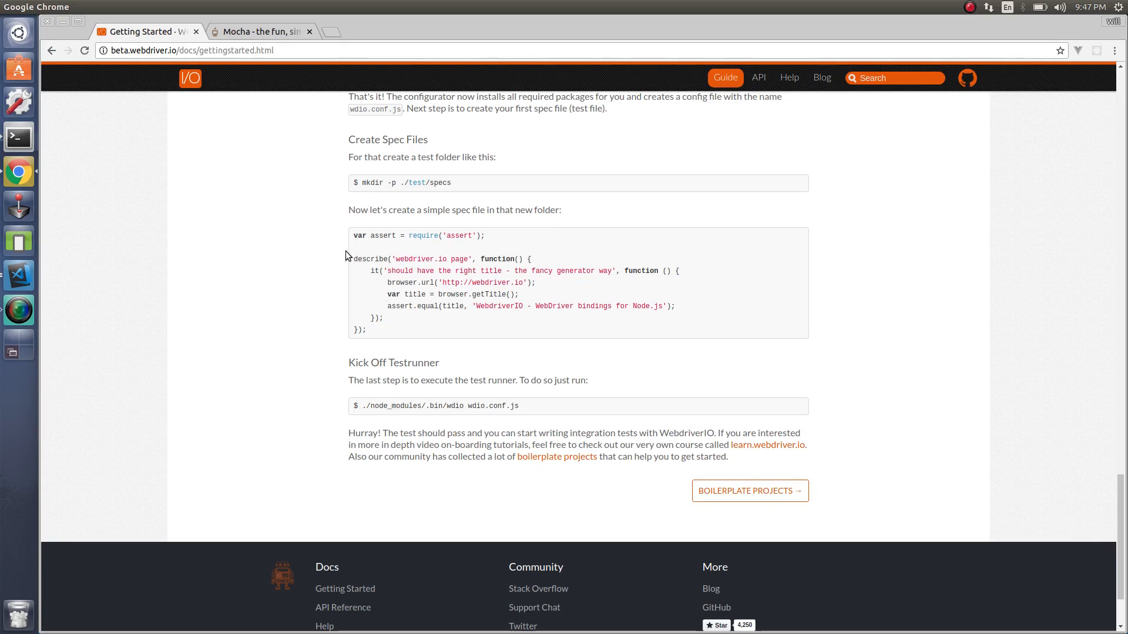
{"action": "mouse_move", "coordinate": [421, 284]}
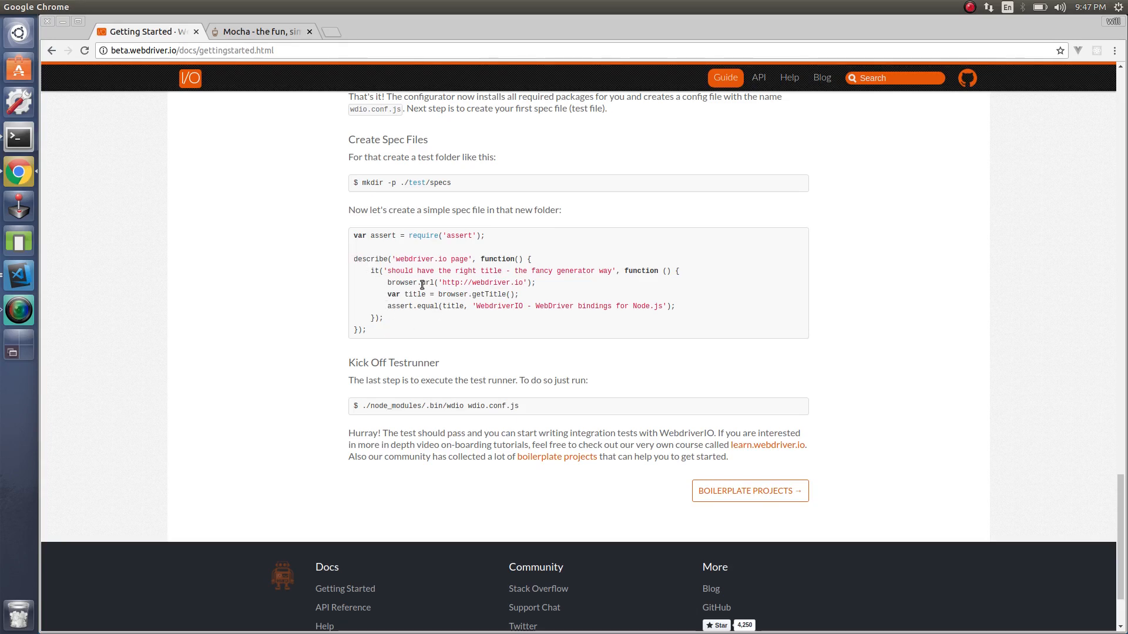
- Skim the Mocha homepage's feature list, then return to the Getting Started guide
{"action": "left_click", "coordinate": [261, 32]}
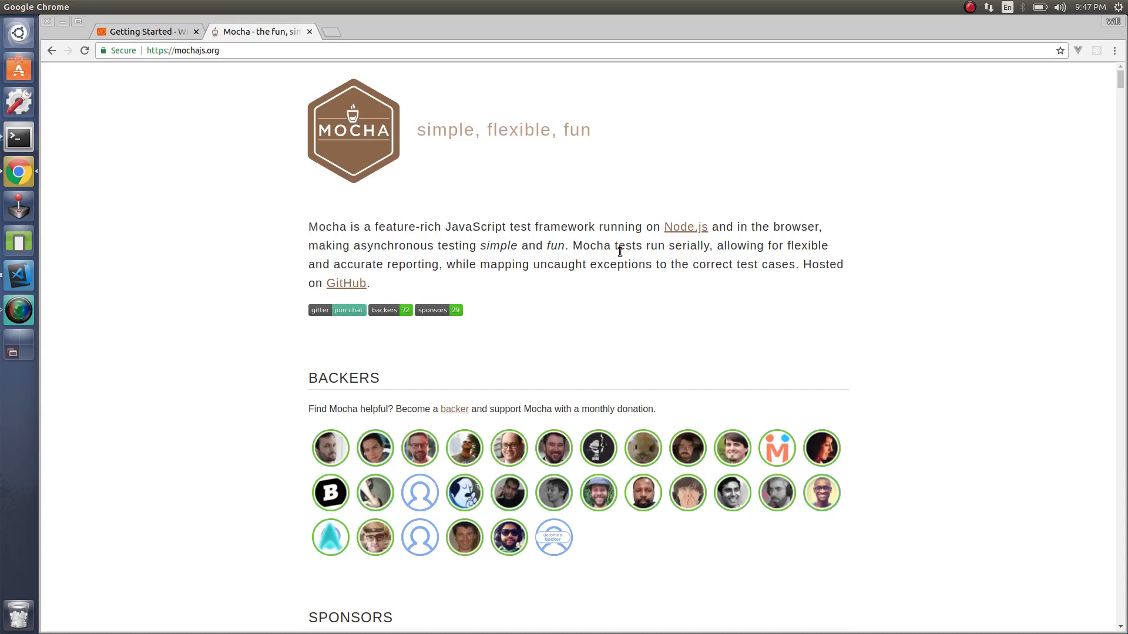
{"action": "scroll", "scroll_direction": "down", "scroll_amount": 3}
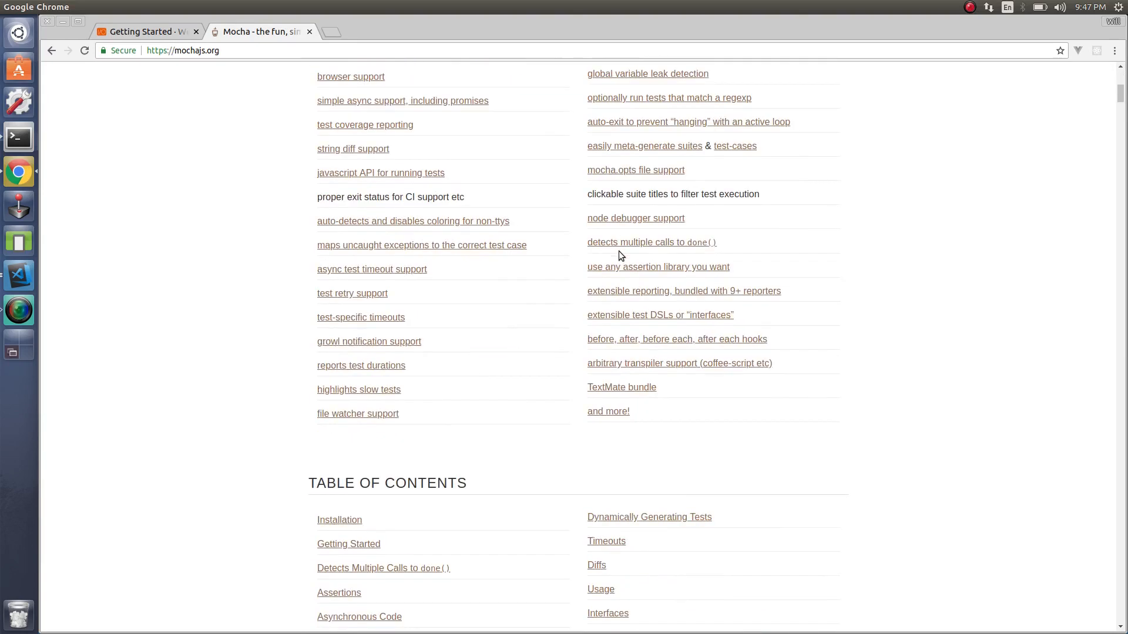
{"action": "scroll", "scroll_direction": "up", "scroll_amount": 3}
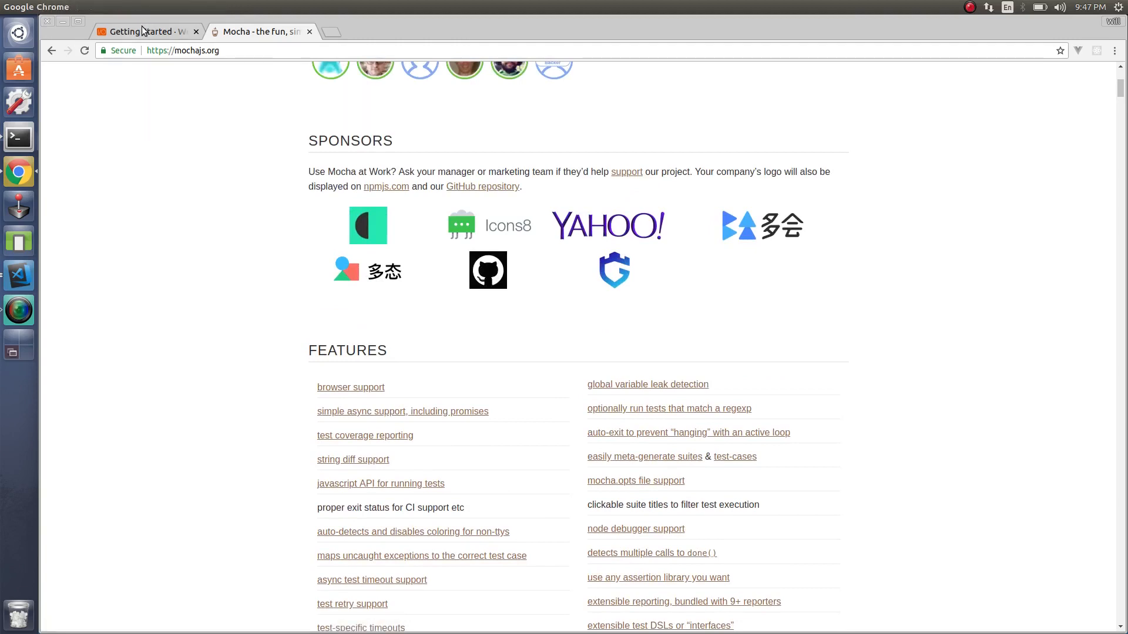
{"action": "left_click", "coordinate": [144, 32]}
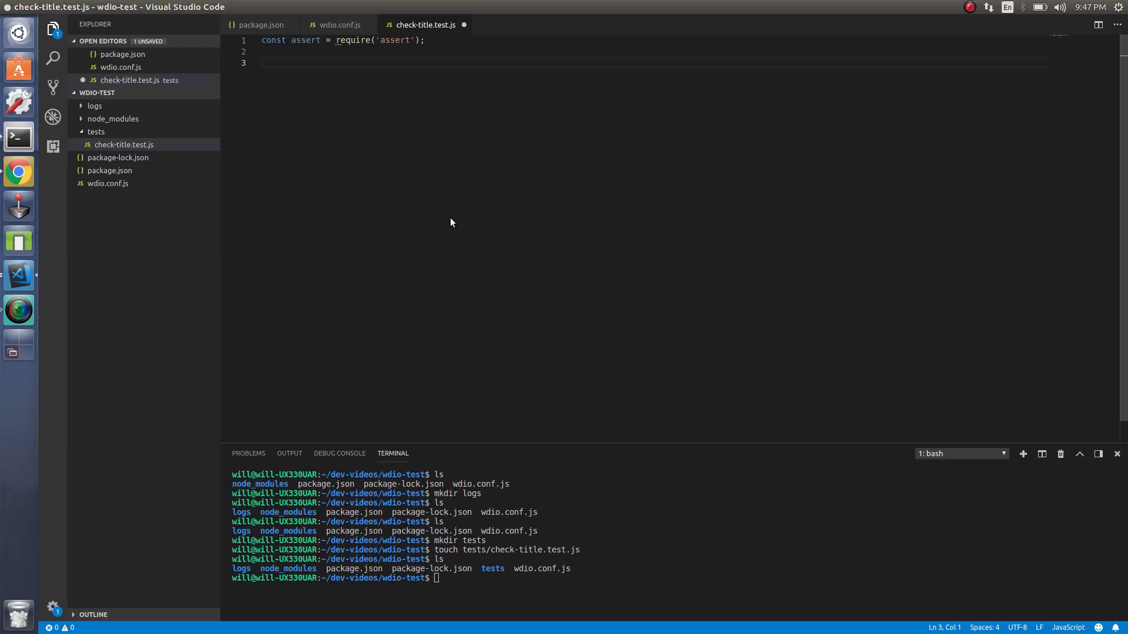
- Write describe('Test homepage') containing an it('should get the correct page title') stub
{"action": "type", "text": "describe(`Test homepage"}
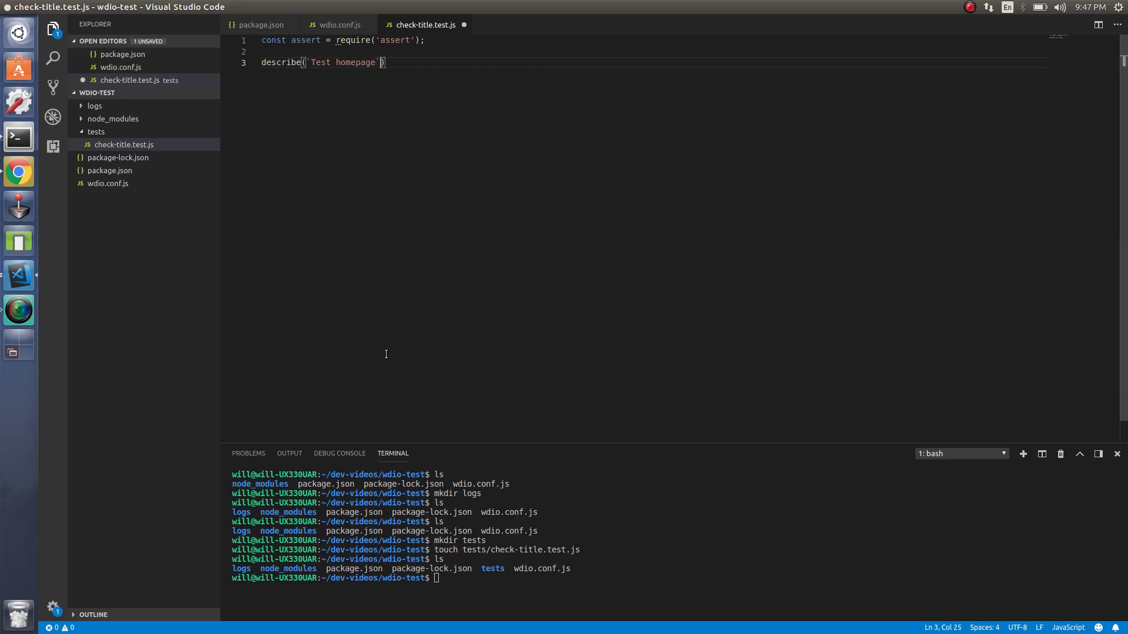
{"action": "type", "text": ", () => {"}
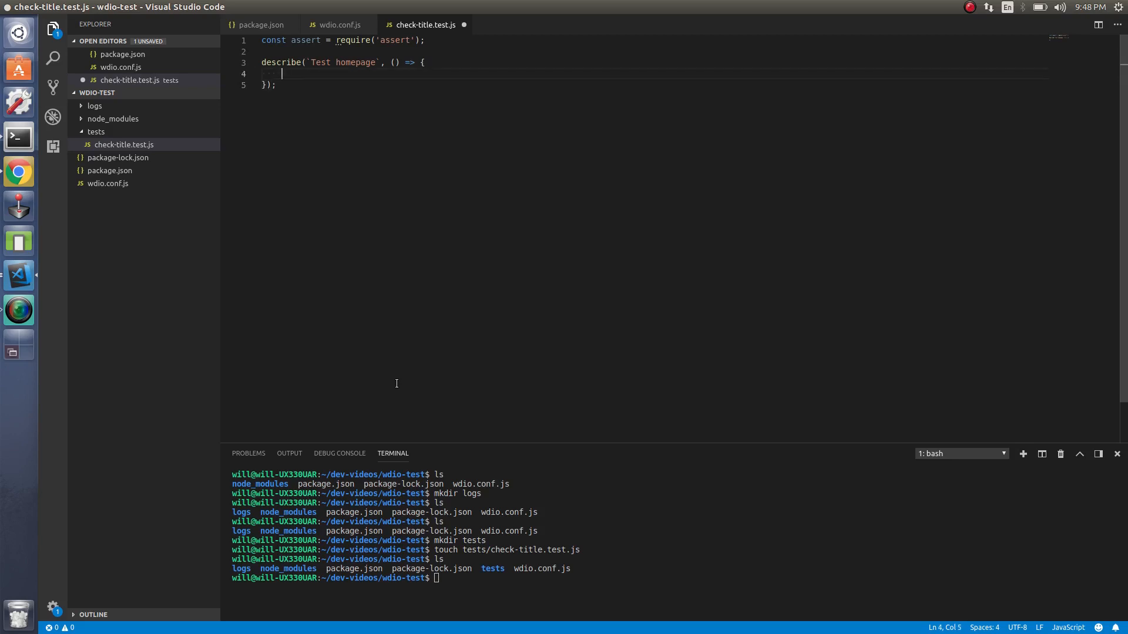
{"action": "type", "text": "it()"}
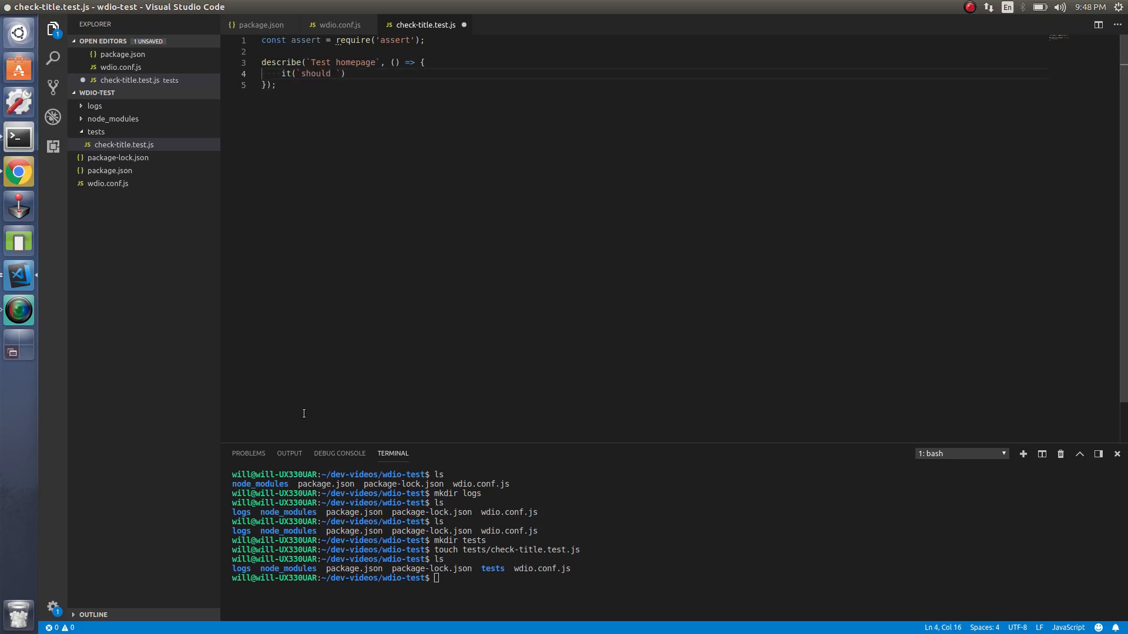
{"action": "type", "text": "get the"}
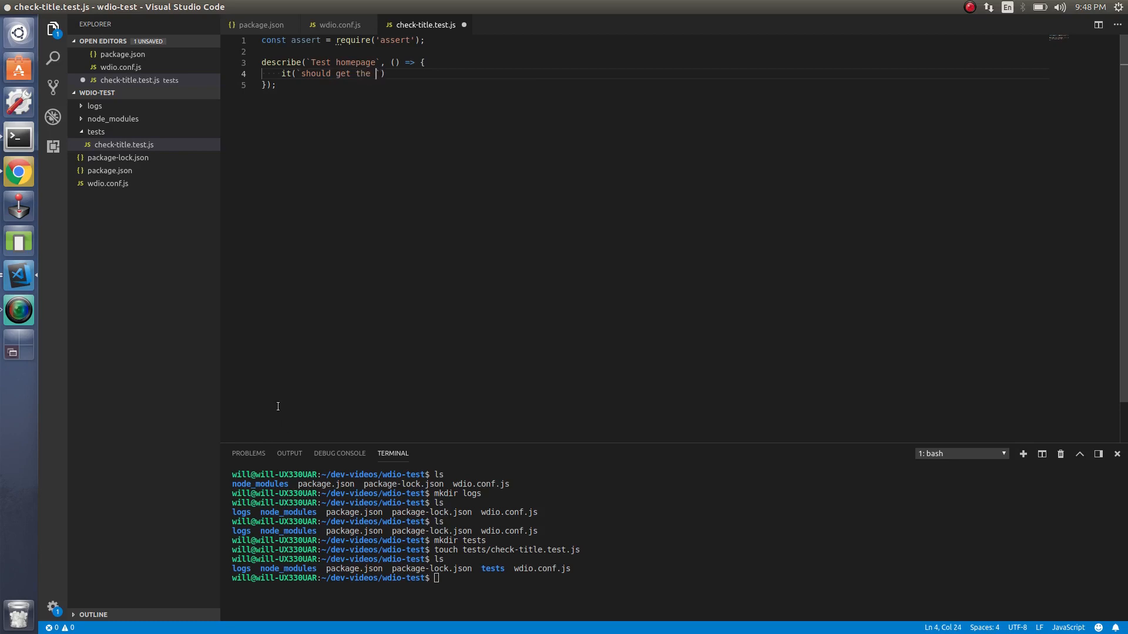
{"action": "type", "text": "correct page"}
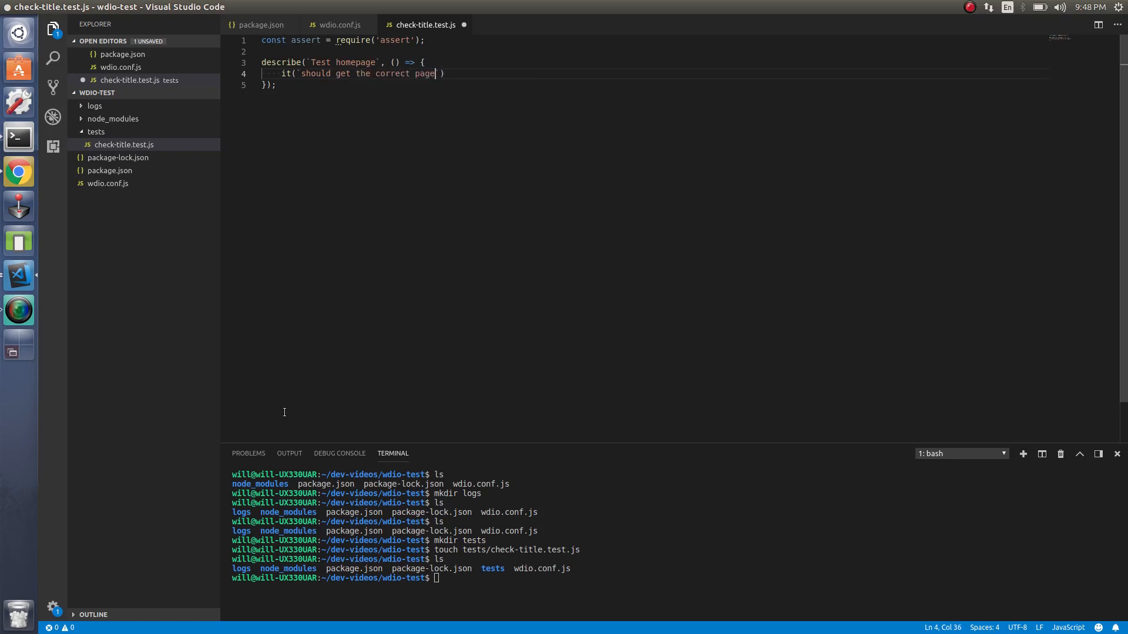
{"action": "type", "text": "title"}
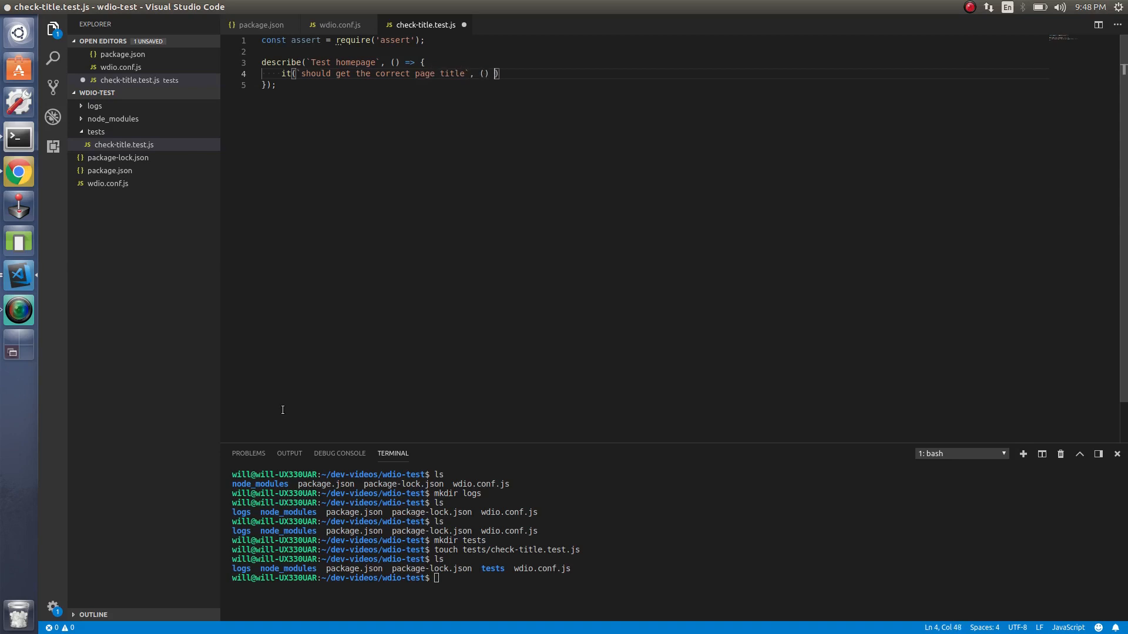
{"action": "type", "text": "{"}
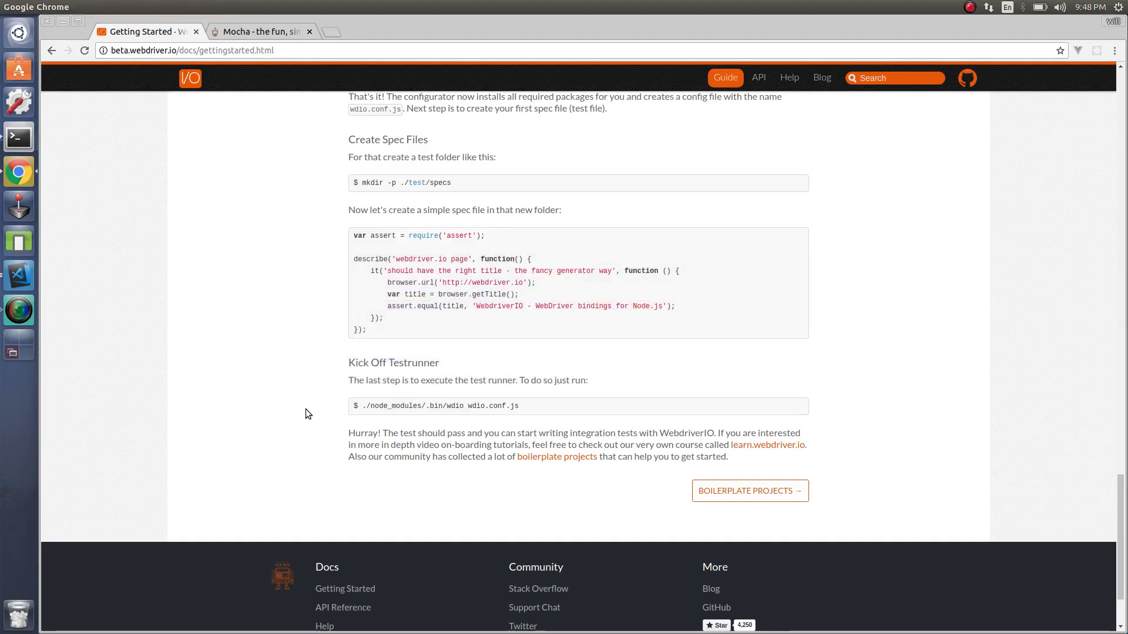
{"action": "mouse_move", "coordinate": [399, 282]}
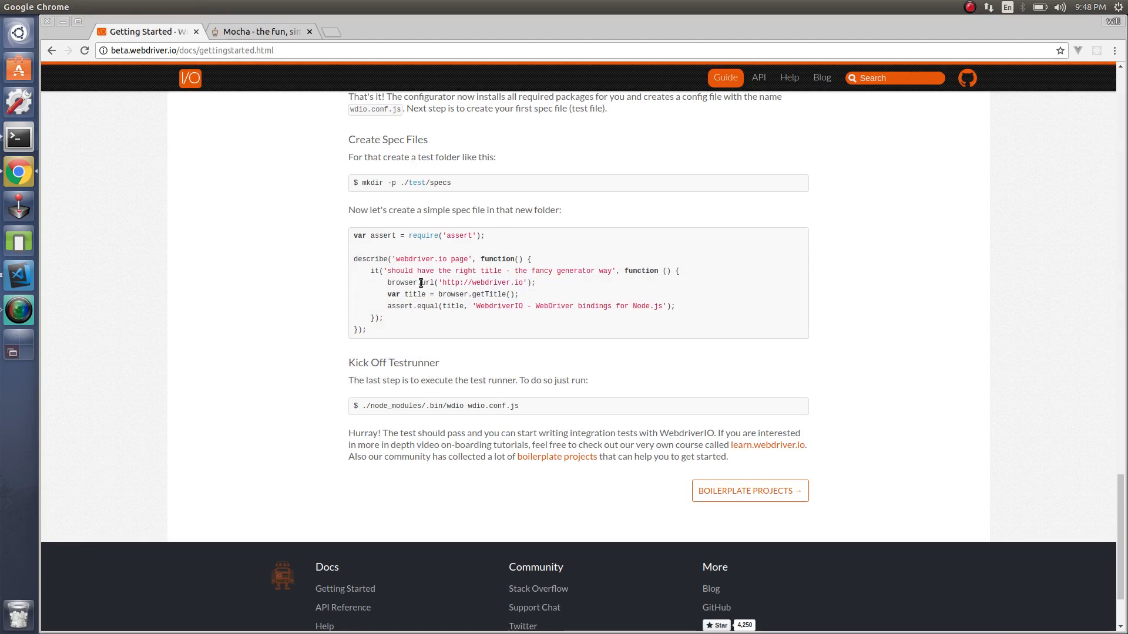
{"action": "mouse_move", "coordinate": [382, 285]}
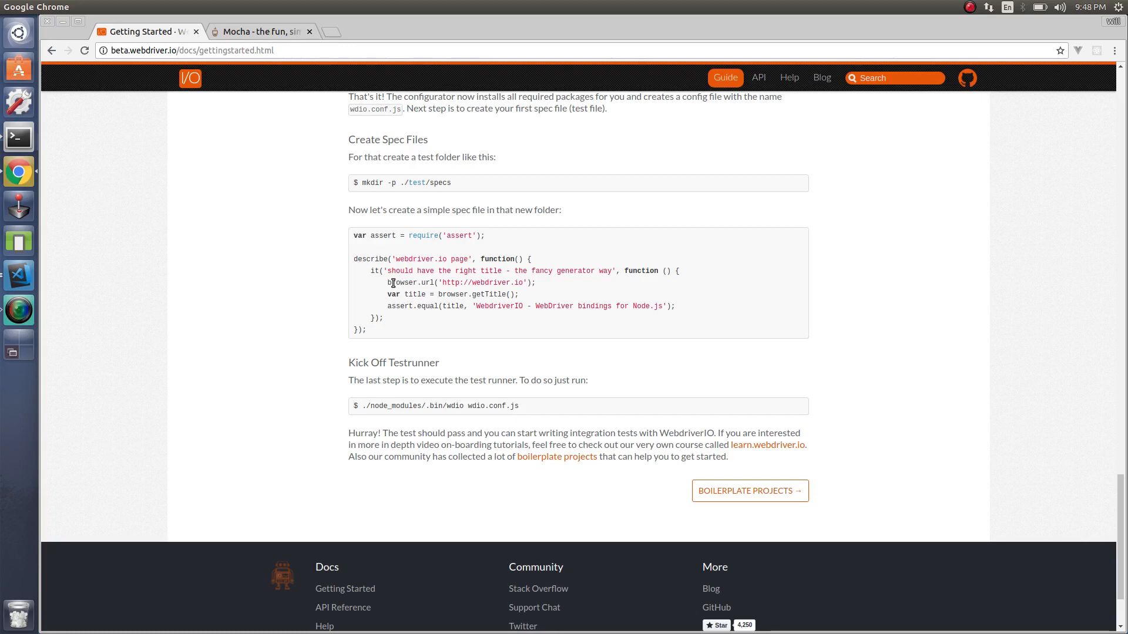
{"action": "mouse_move", "coordinate": [422, 307]}
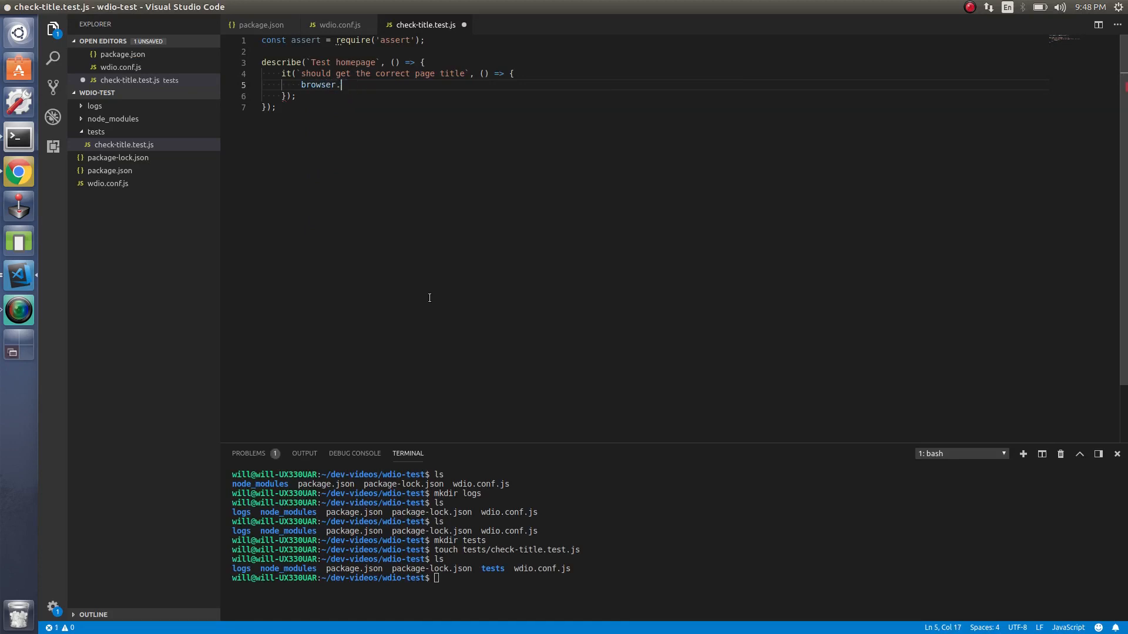
- Make the test load beta.webdriver.io with browser.url
{"action": "type", "text": "url('"}
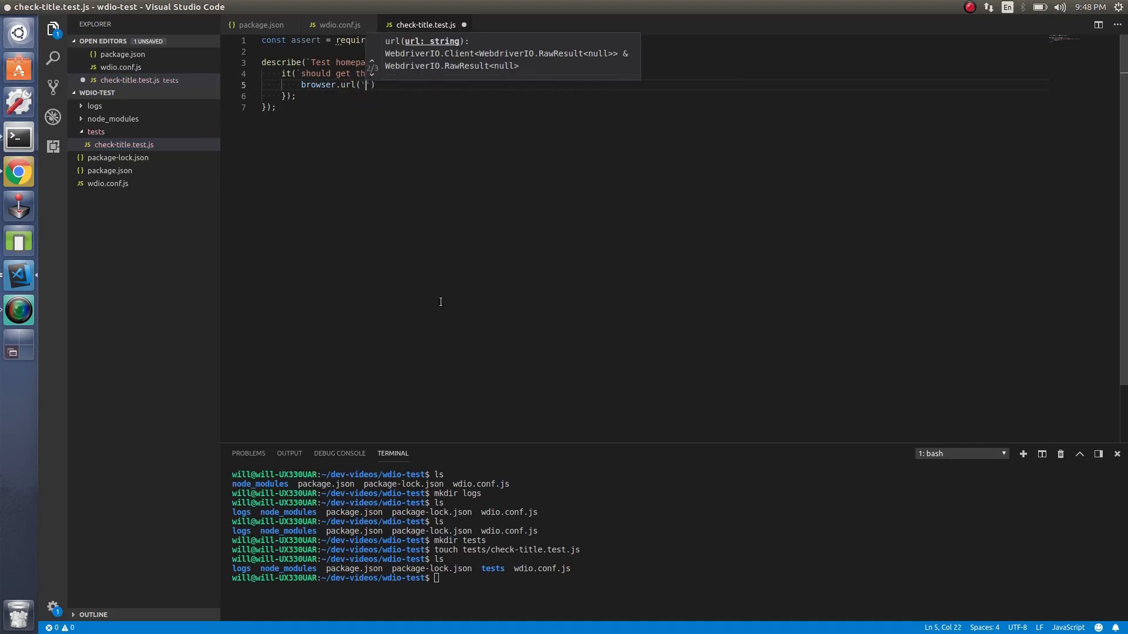
{"action": "mouse_move", "coordinate": [444, 398]}
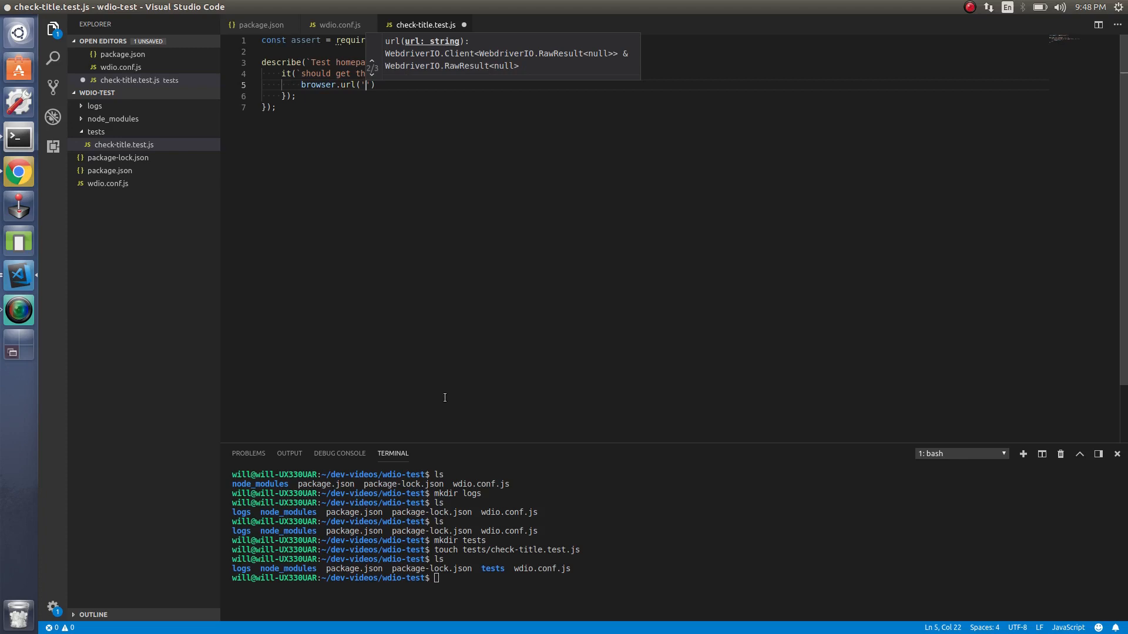
{"action": "type", "text": "beta.webdriver.io"}
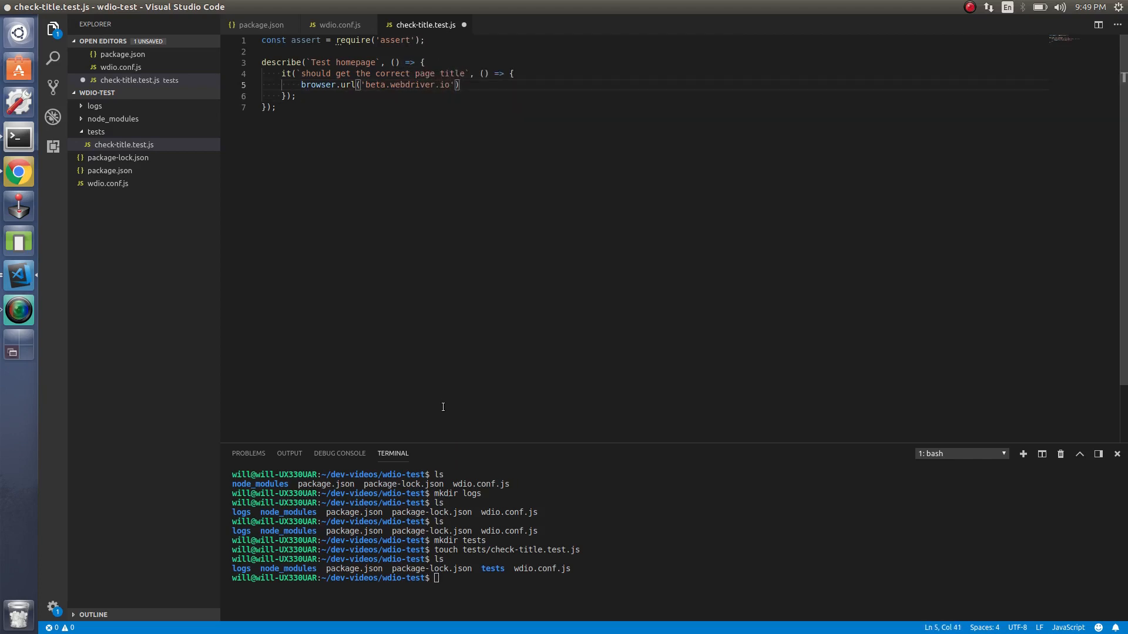
{"action": "type", "text": ";"}
{"action": "key", "text": "Enter"}
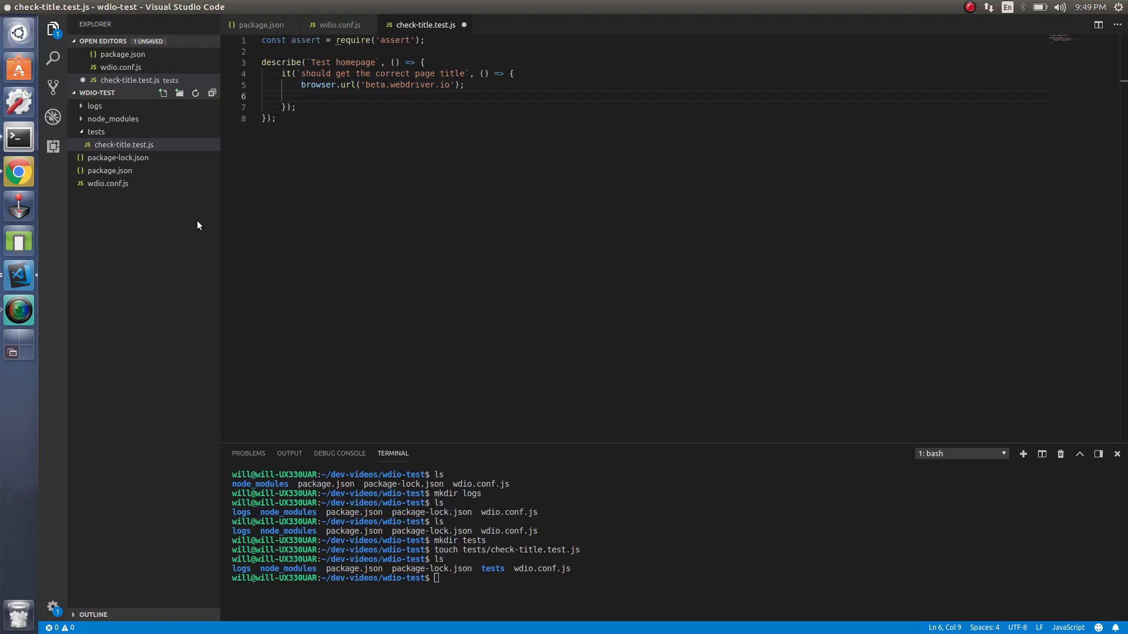
- Store browser.getTitle() in title and begin an assert.equal call
{"action": "type", "text": "const title ="}
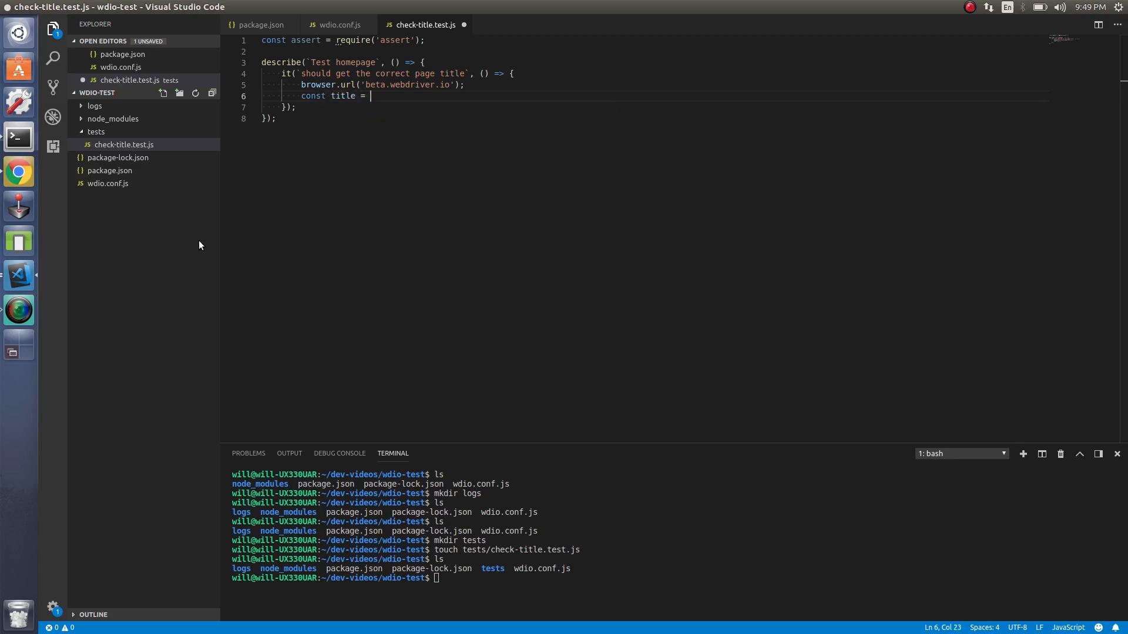
{"action": "type", "text": "browser.getTitle();"}
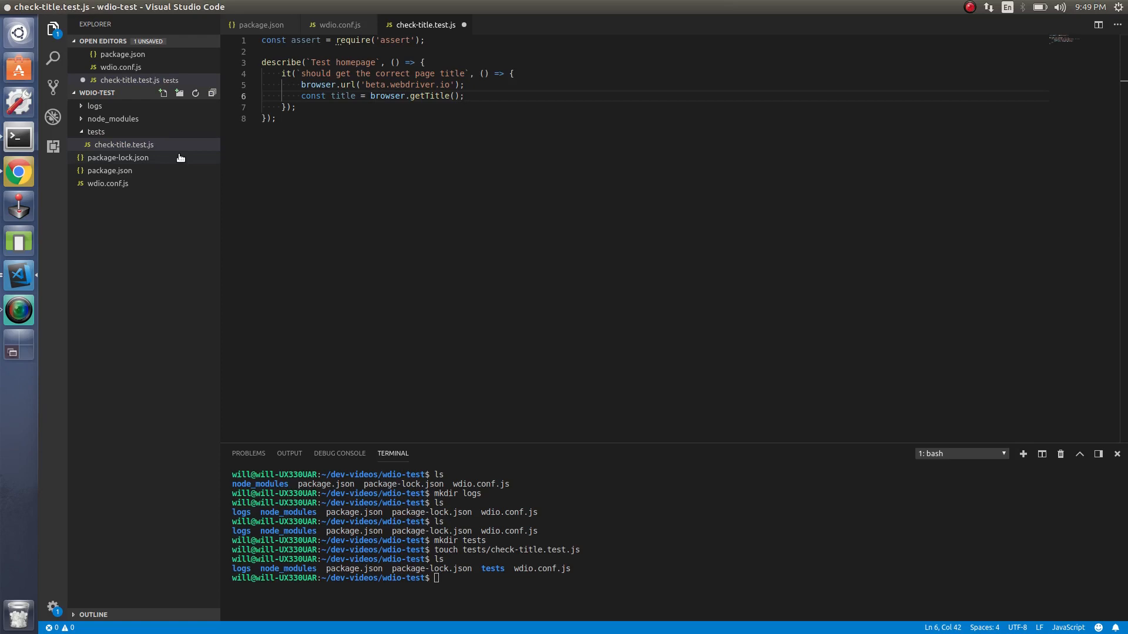
{"action": "key", "text": "Enter"}
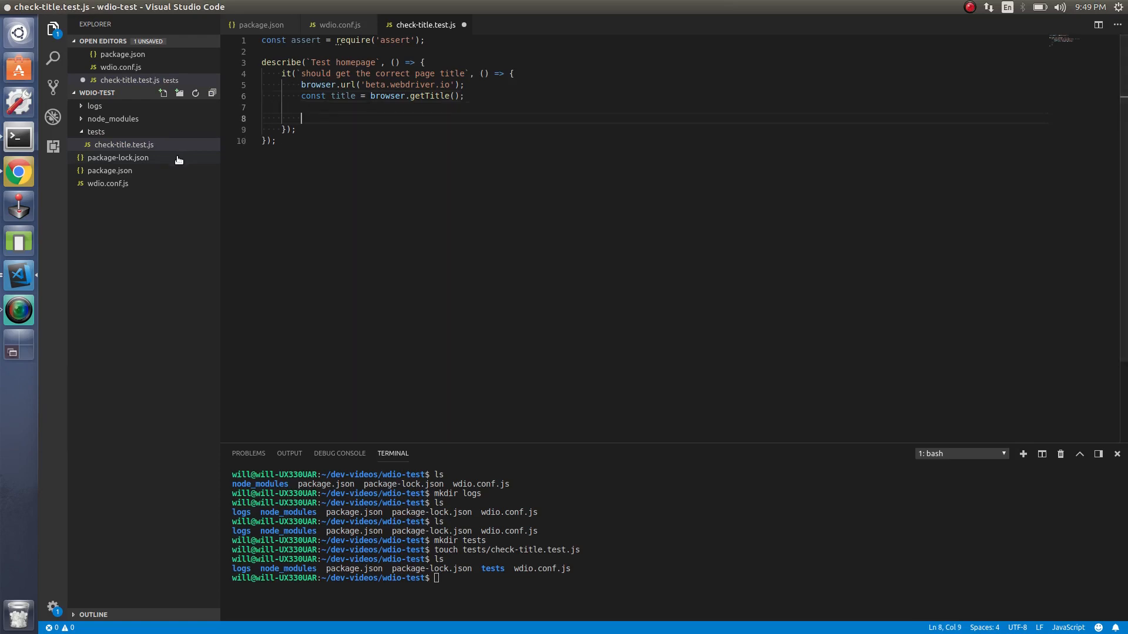
{"action": "type", "text": "assert"}
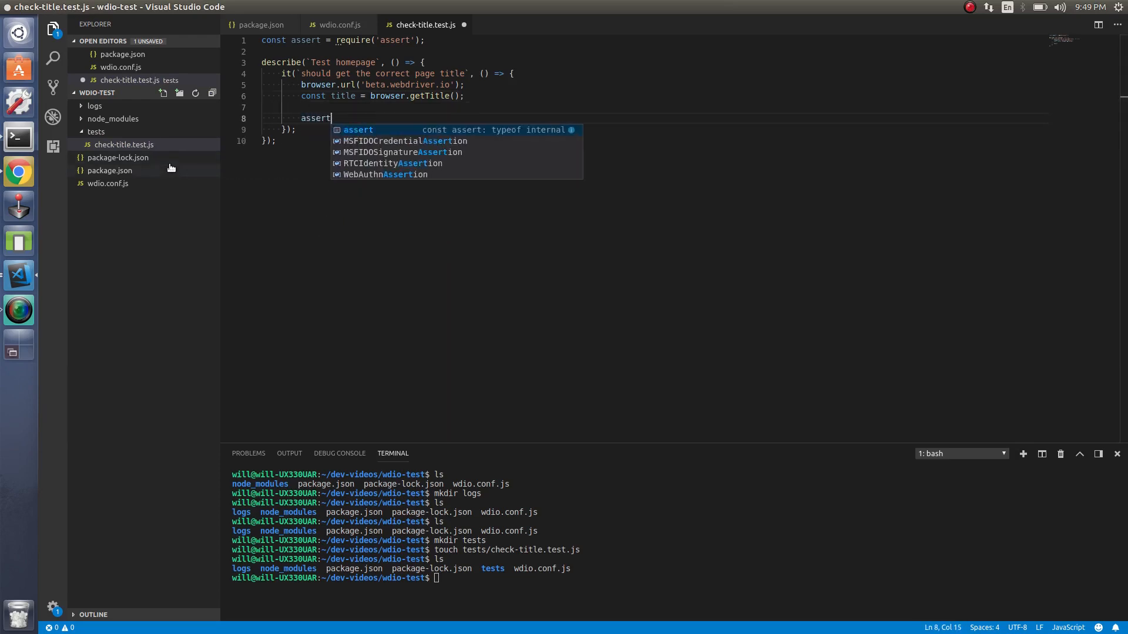
{"action": "type", "text": "."}
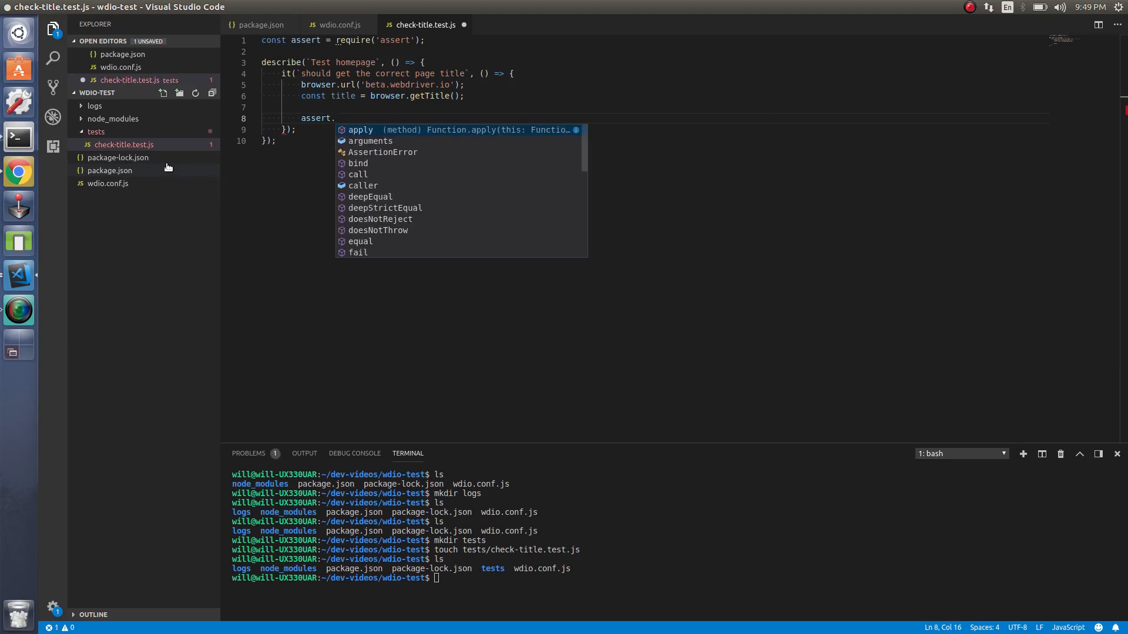
{"action": "type", "text": "equal"}
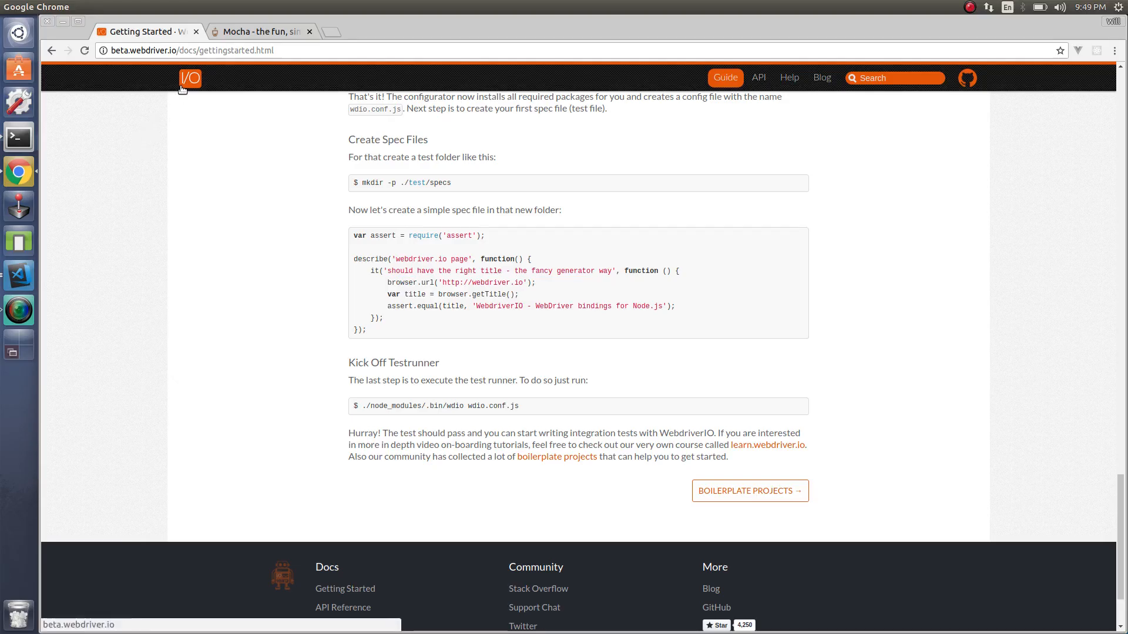
- Open the WebdriverIO homepage from the I/O logo to see its title
{"action": "left_click", "coordinate": [189, 77]}
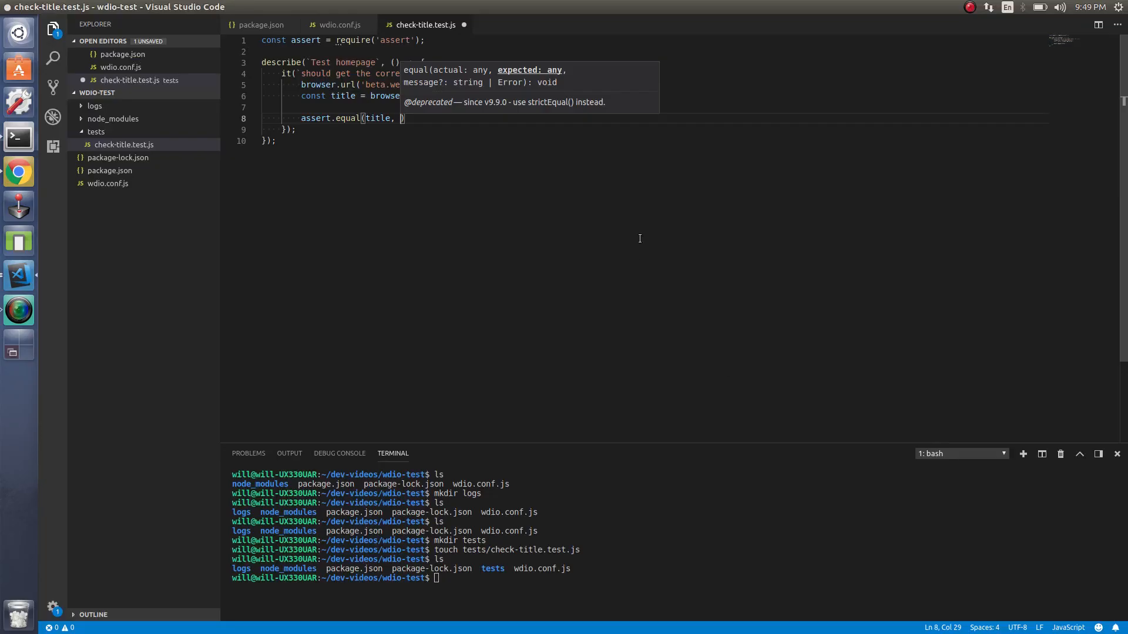
- Expect 'Next-gen WebDriver test framework for Node.js' and add browser.pause(30000)
{"action": "left_click", "coordinate": [140, 7]}
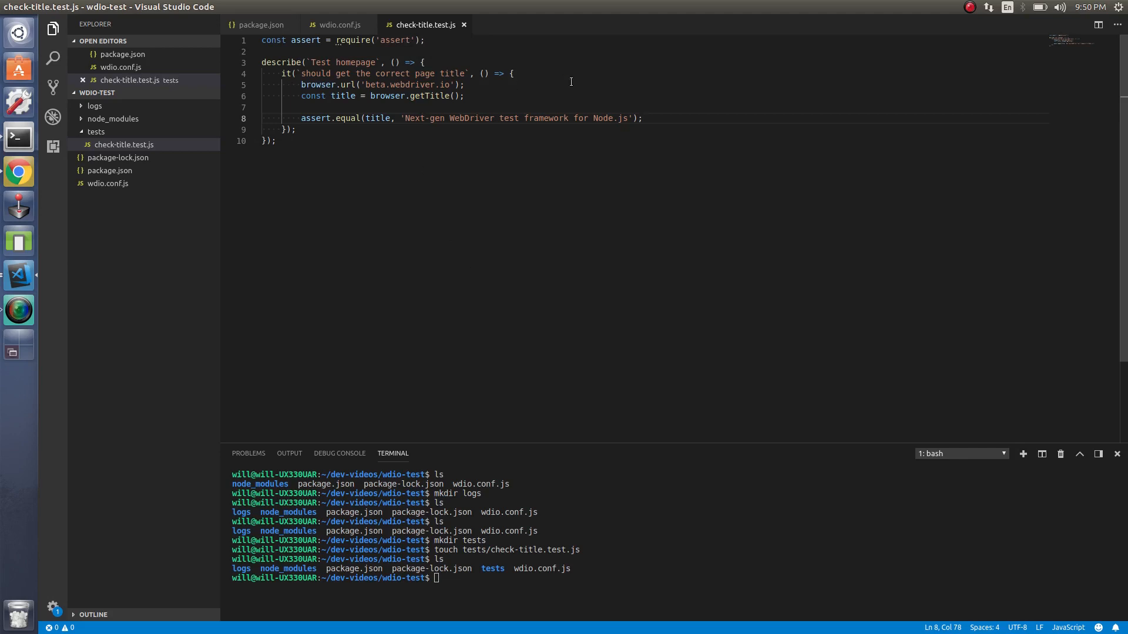
{"action": "type", "text": "bro"}
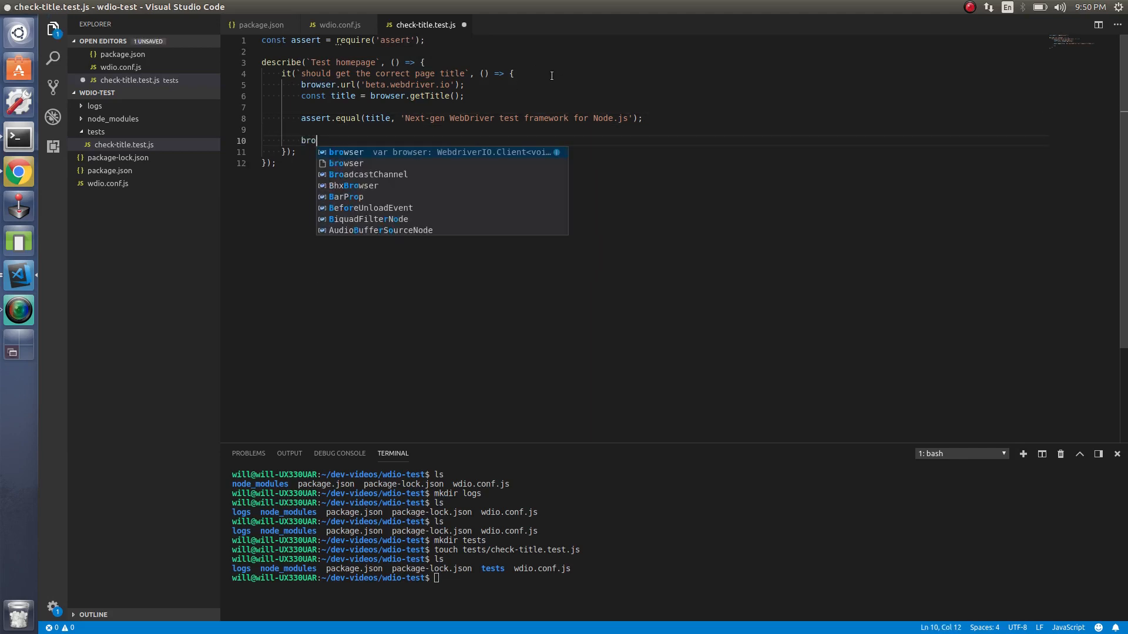
{"action": "type", "text": "wser.pause(30000);"}
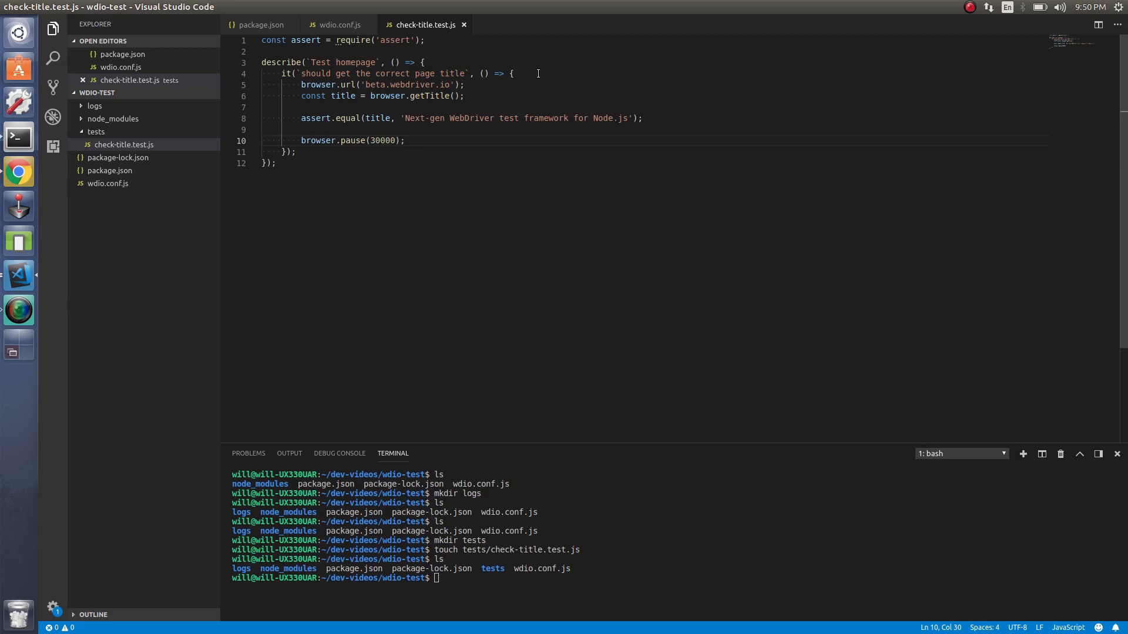
{"action": "mouse_move", "coordinate": [569, 410]}
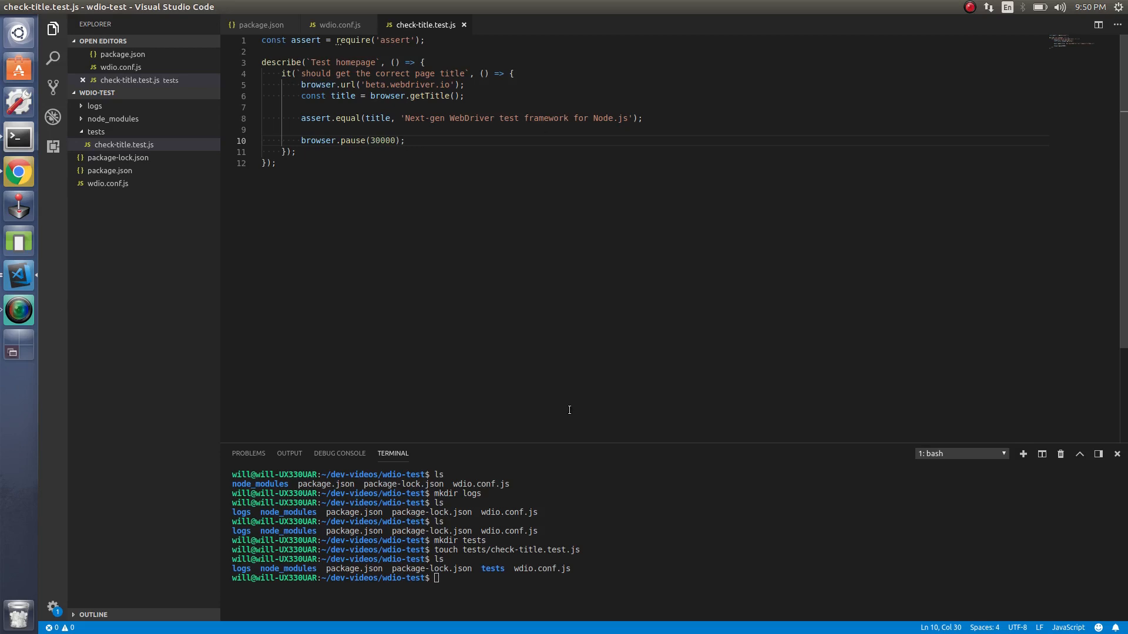
{"action": "mouse_move", "coordinate": [599, 555]}
{"action": "type", "text": "clea"}
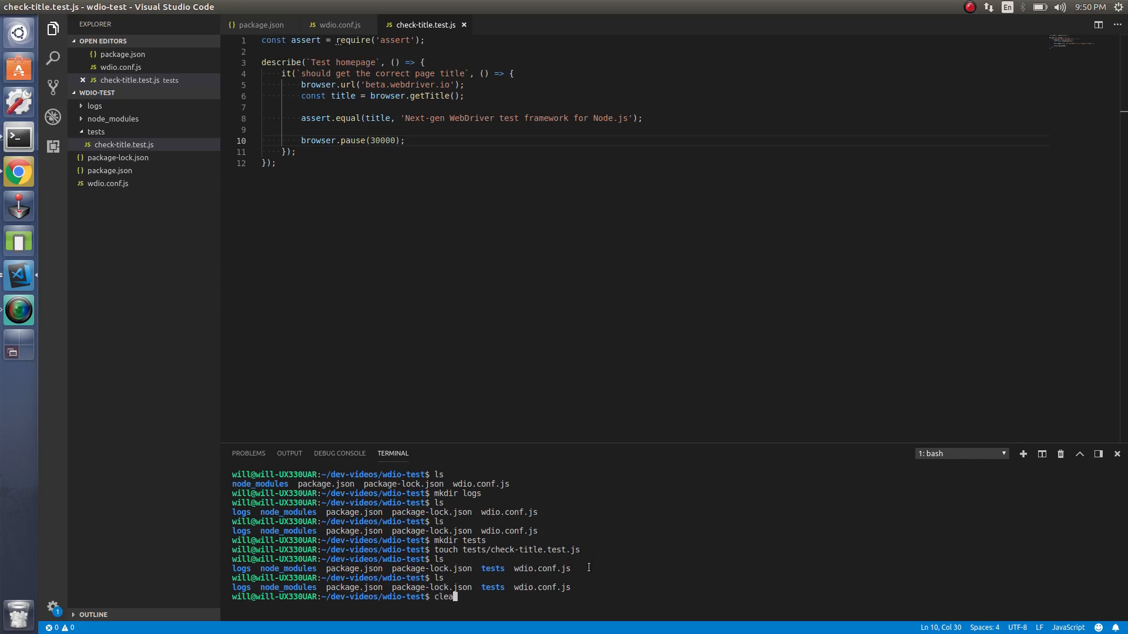
- Clear the terminal and check the specs setting in wdio.conf.js
{"action": "key", "text": "Return"}
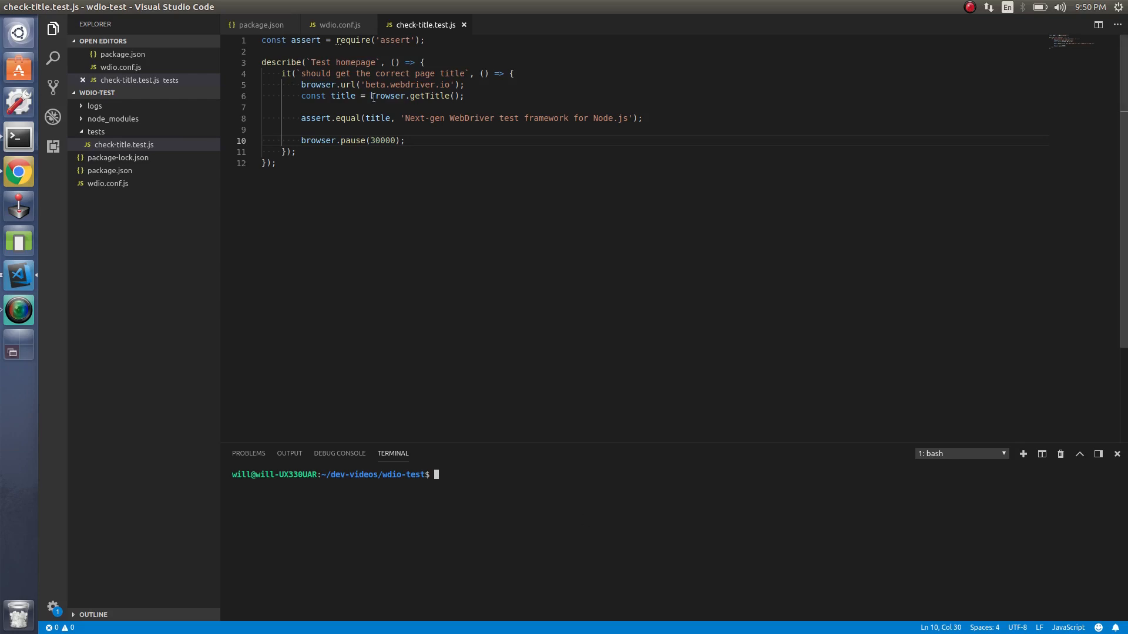
{"action": "mouse_move", "coordinate": [97, 131]}
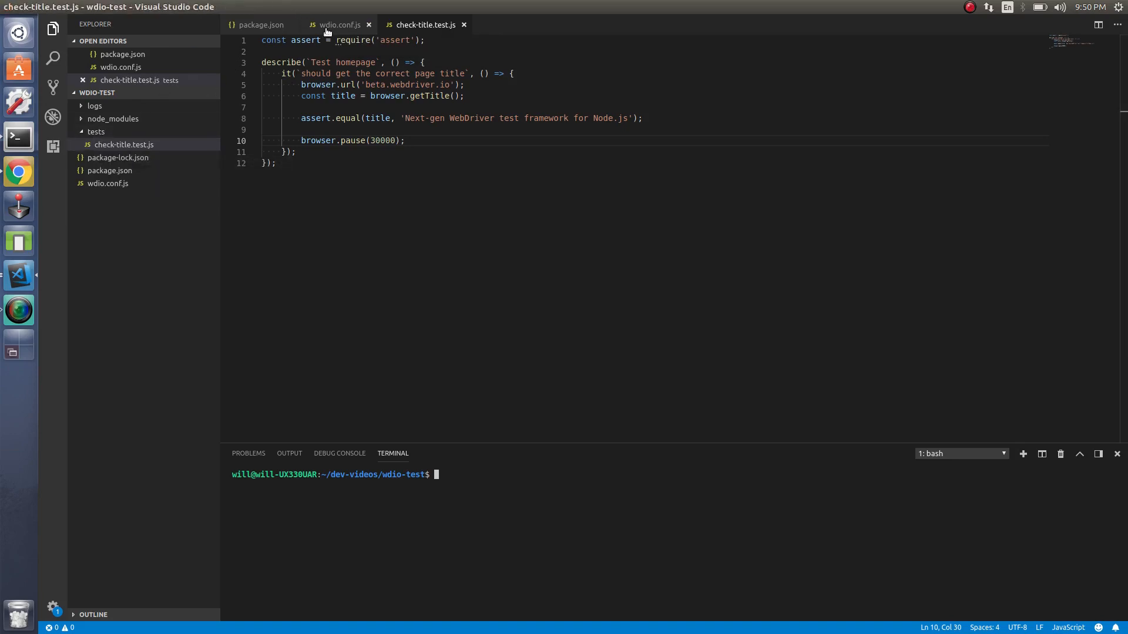
{"action": "left_click", "coordinate": [336, 25]}
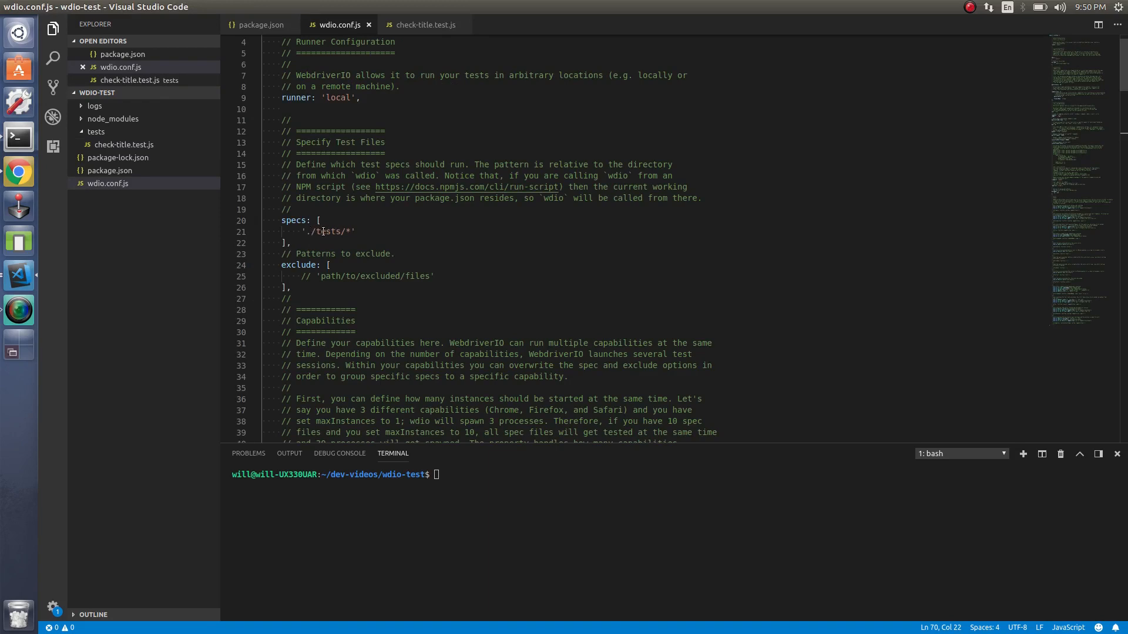
{"action": "left_click", "coordinate": [424, 24]}
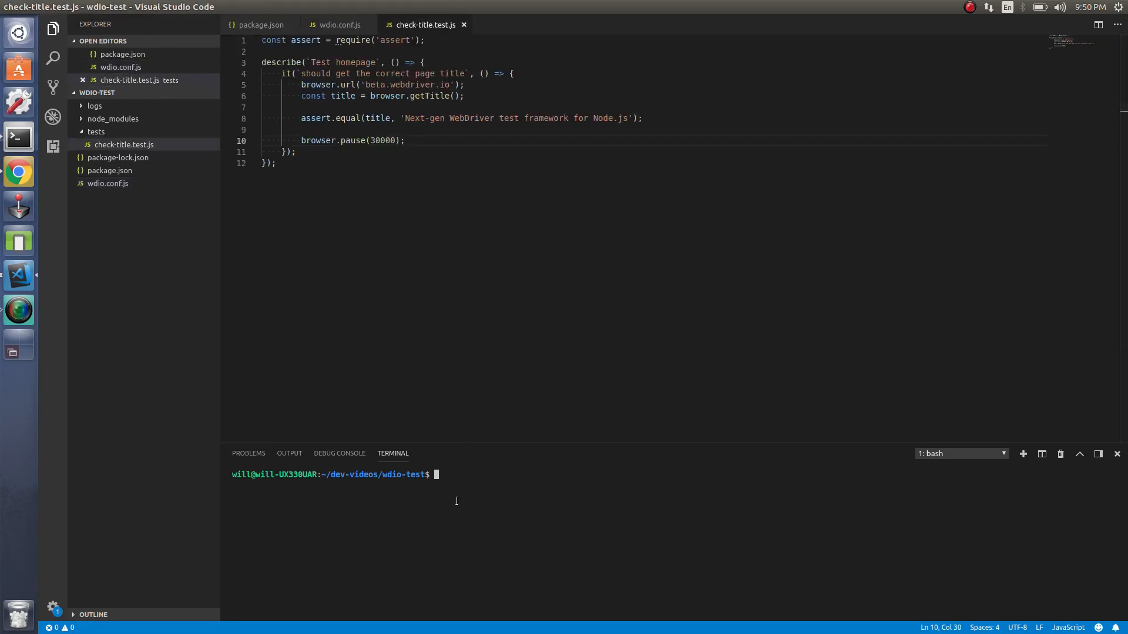
- Run ./node_modules/.bin/wdio wdio.conf.js, yielding 1 failed suite
{"action": "type", "text": "./node modules/"}
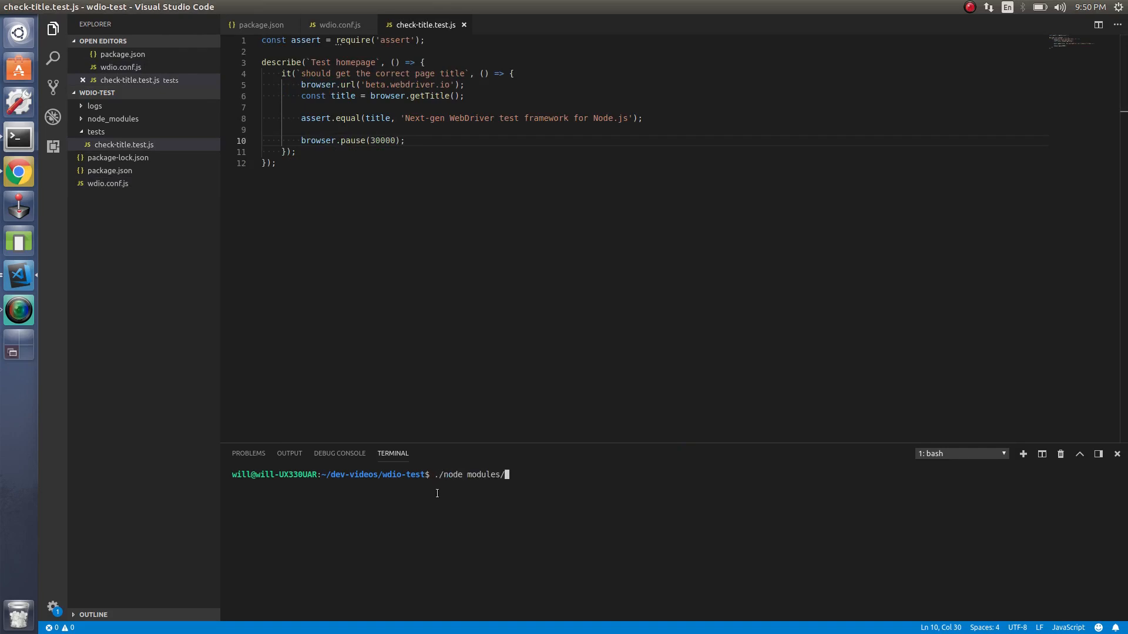
{"action": "type", "text": ".bin/wdio"}
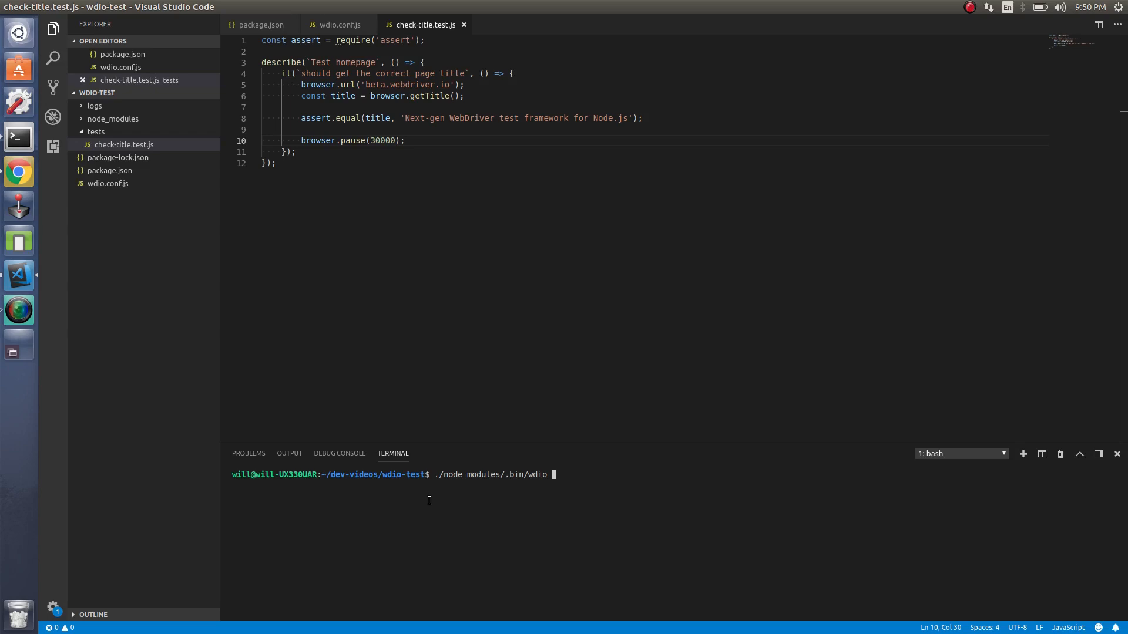
{"action": "type", "text": "wdio.conf.js"}
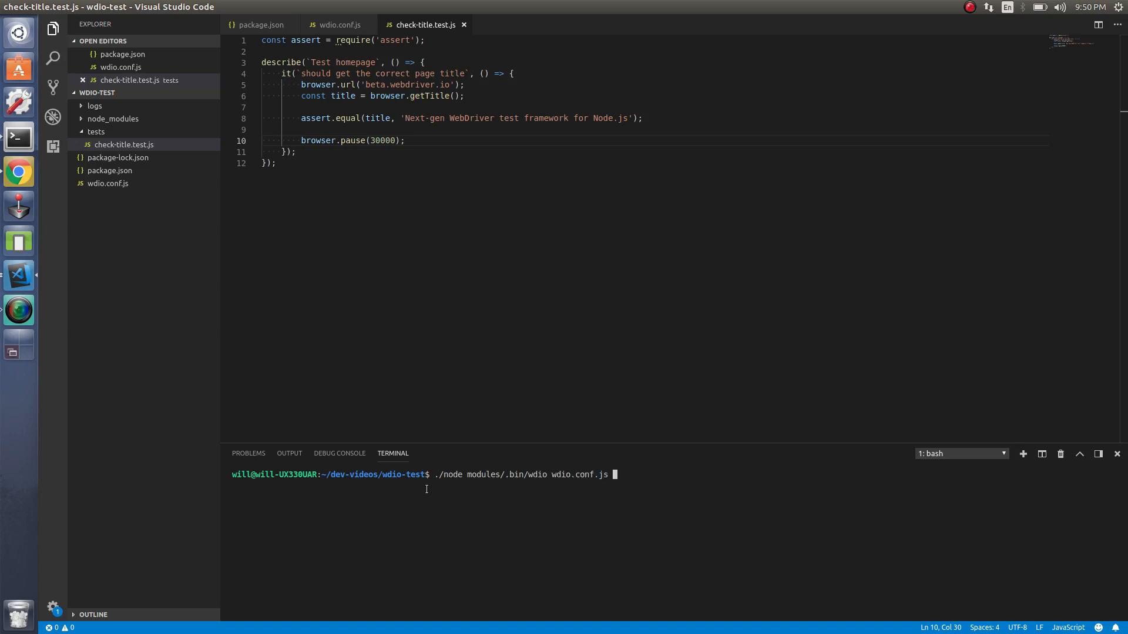
{"action": "key", "text": "Return"}
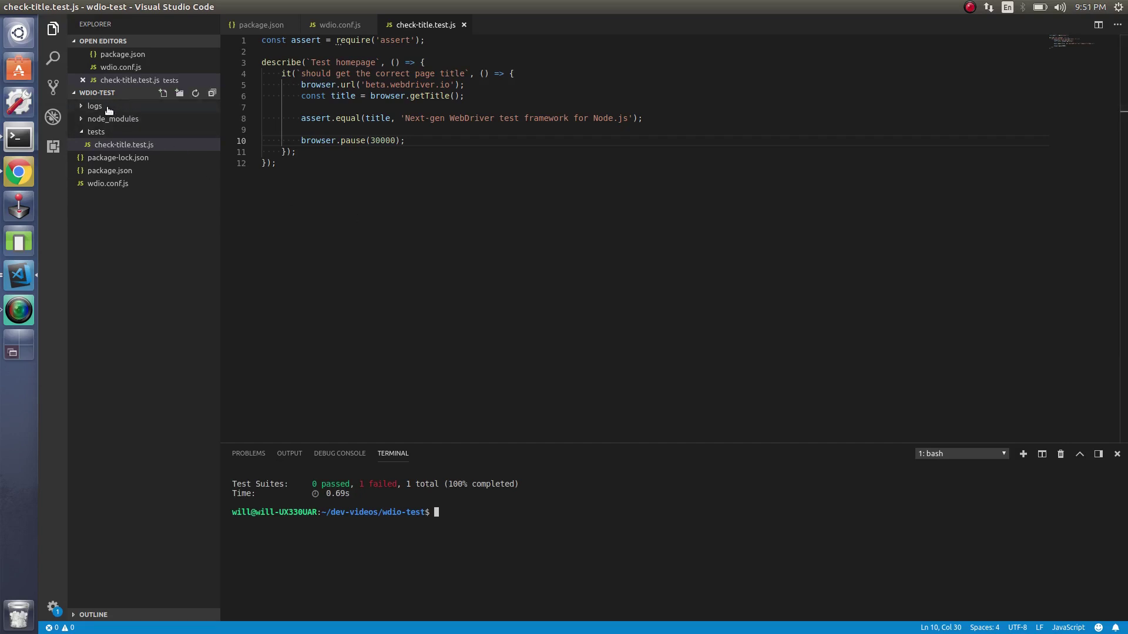
- Open wdio-0-0.log and highlight the refused 127.0.0.1:4444 connection address
{"action": "left_click", "coordinate": [94, 106]}
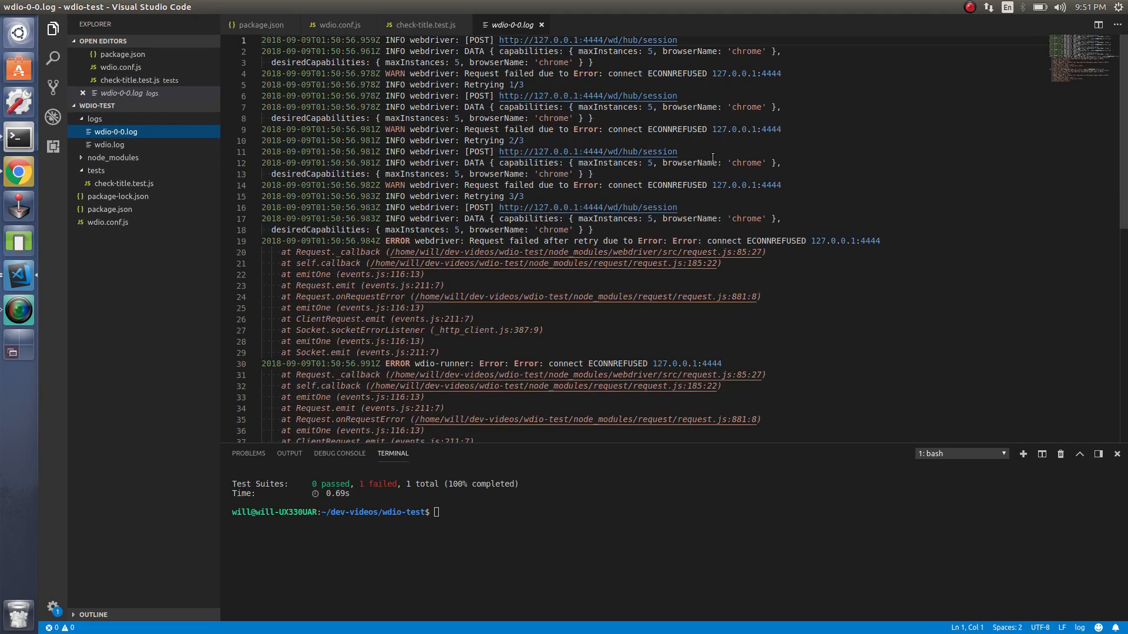
{"action": "mouse_move", "coordinate": [657, 195]}
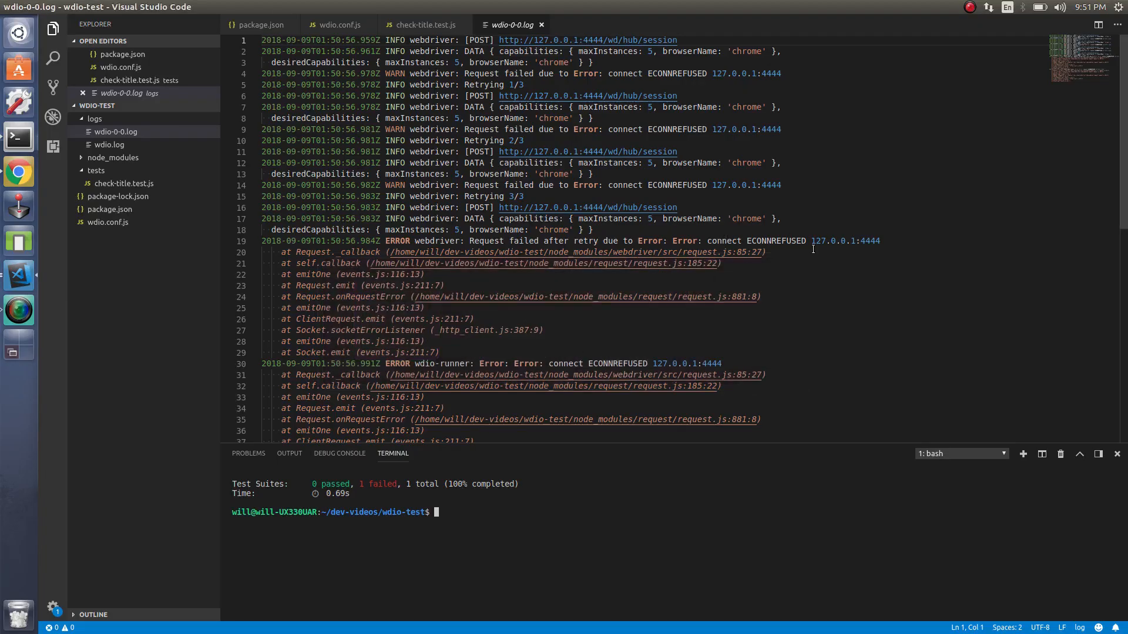
{"action": "double_click", "coordinate": [838, 241]}
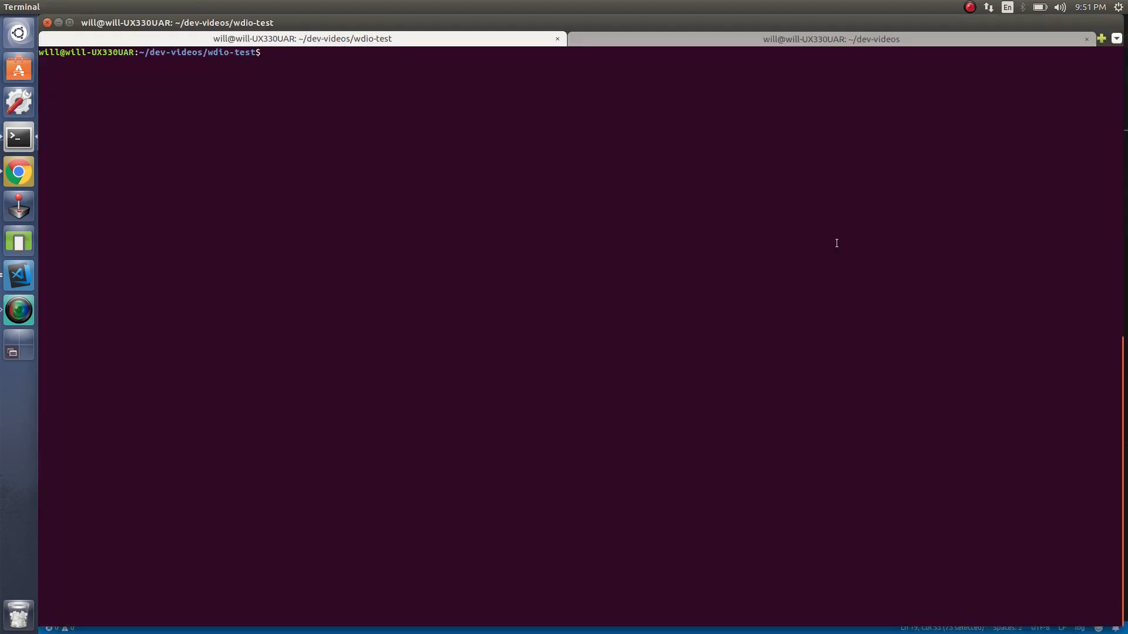
- Run chromedriver --port=4444 --url-base=/wd/hub --verbose in the terminal
{"action": "type", "text": "chromed"}
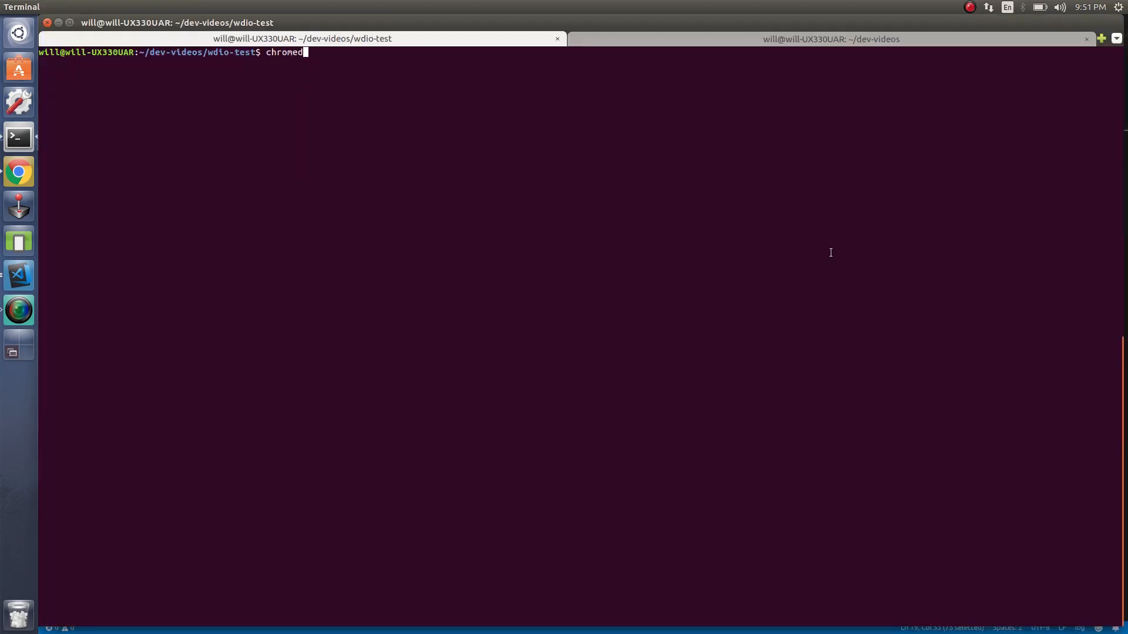
{"action": "type", "text": "river"}
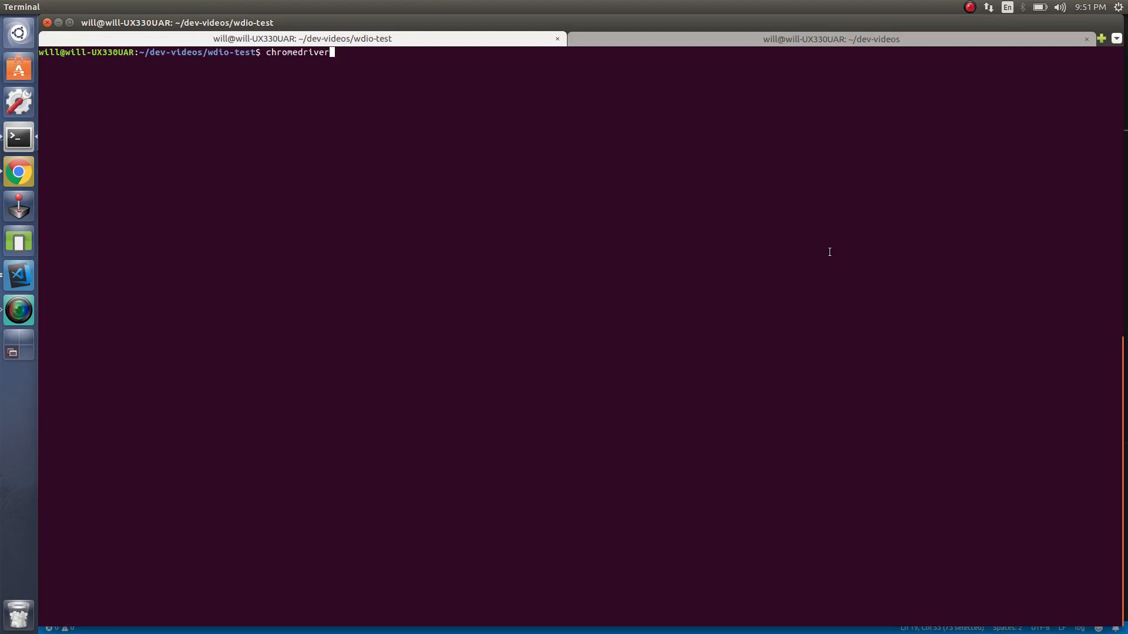
{"action": "type", "text": "--port"}
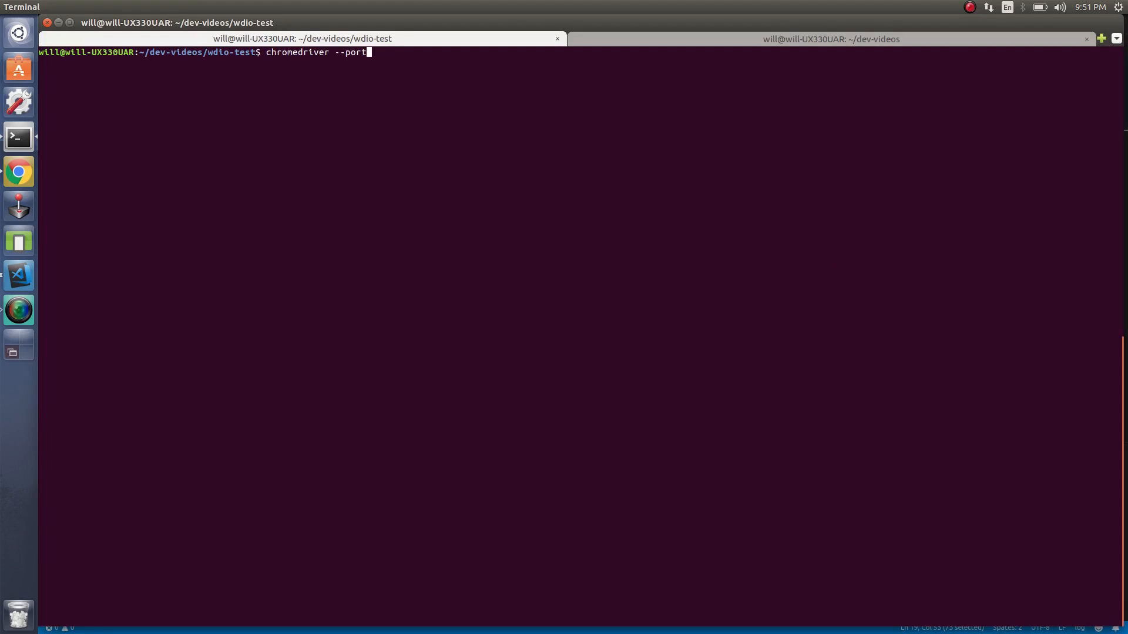
{"action": "type", "text": "=4444"}
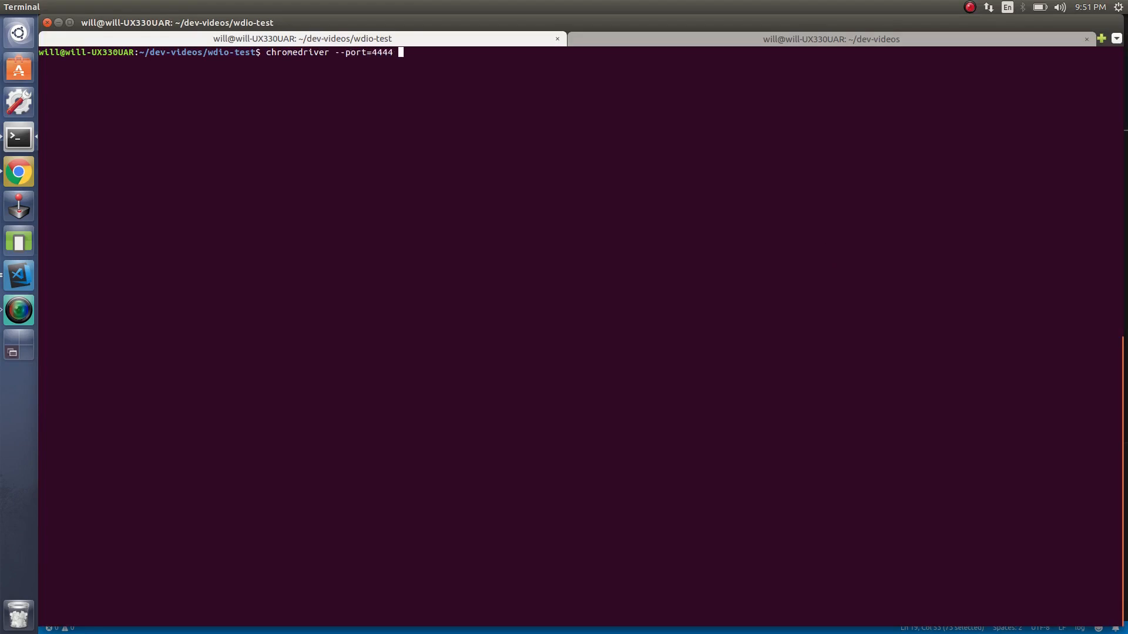
{"action": "type", "text": "--url-base"}
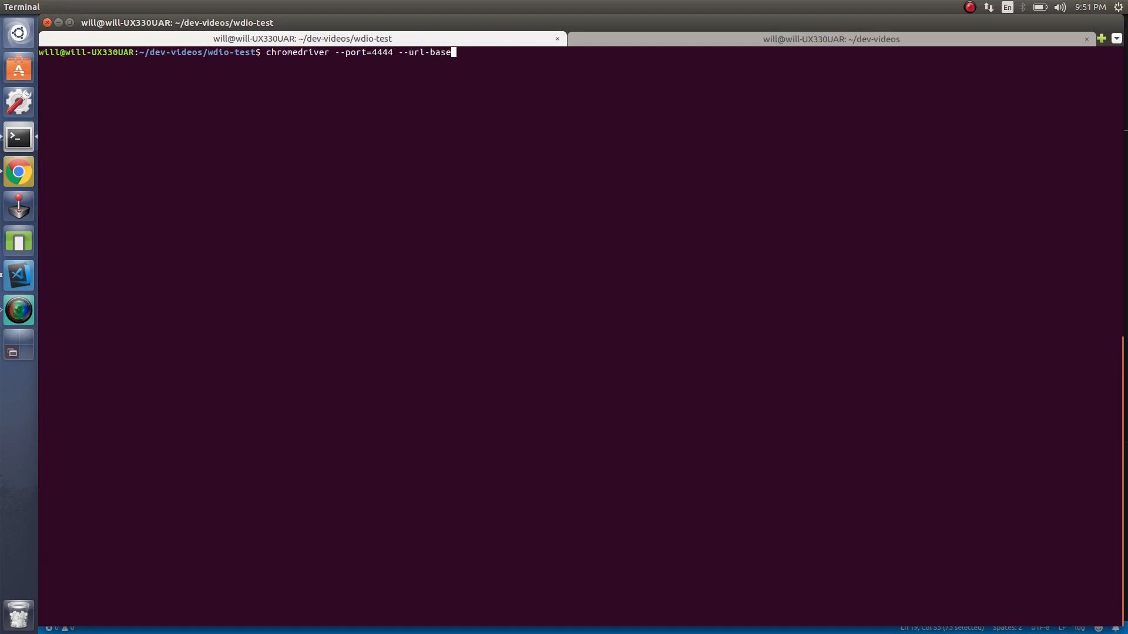
{"action": "type", "text": "/"}
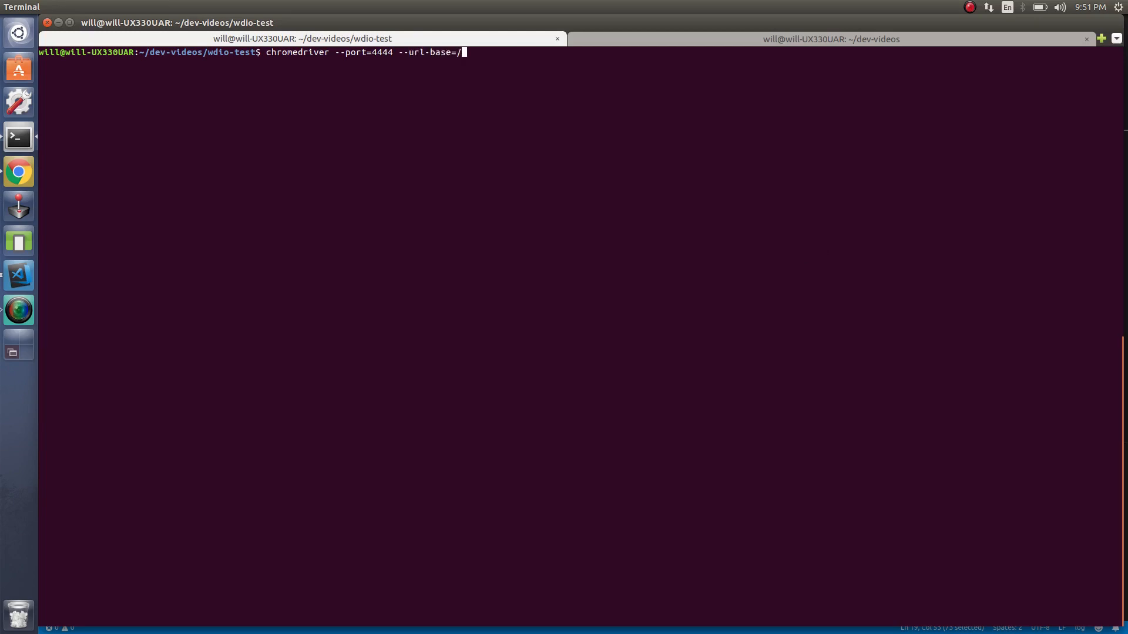
{"action": "type", "text": "wd/hub ---"}
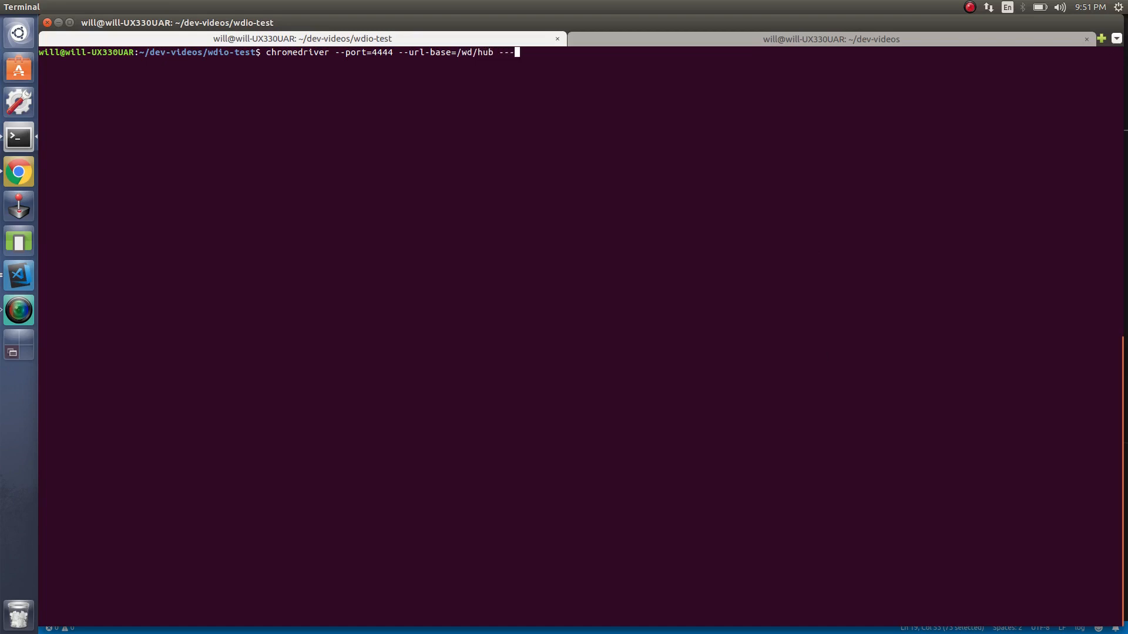
{"action": "type", "text": "verb"}
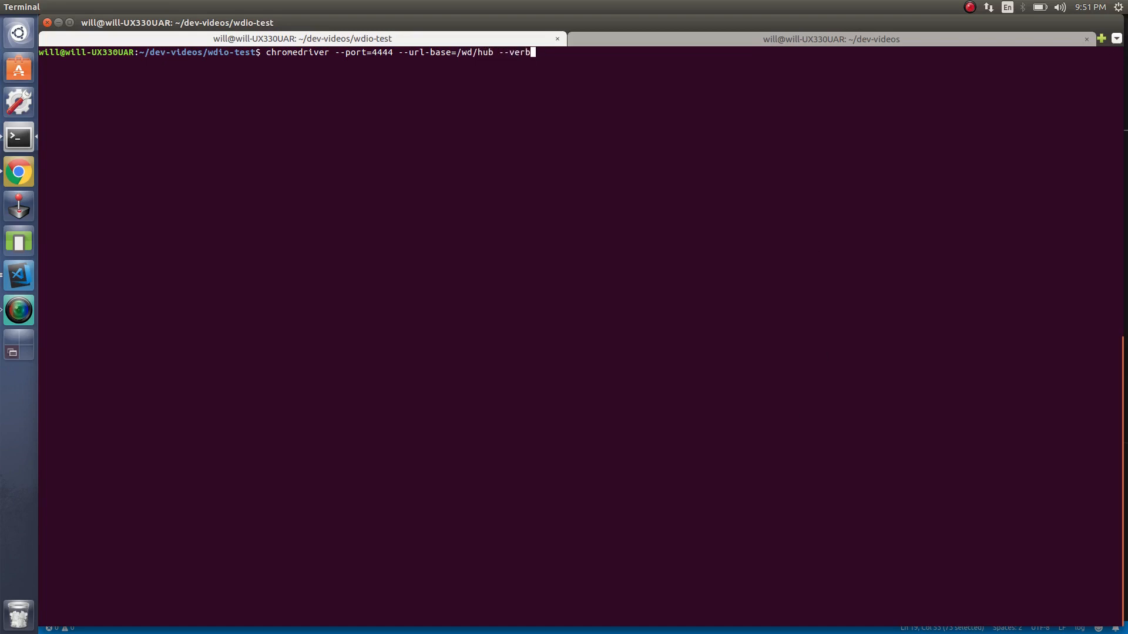
{"action": "key", "text": "Return"}
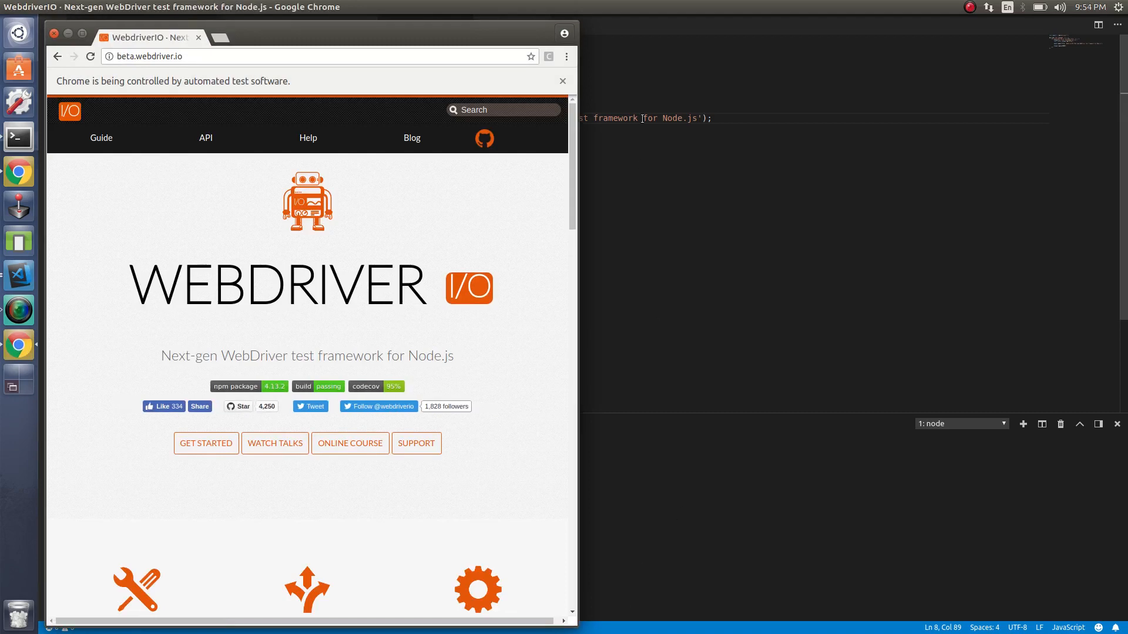
{"action": "mouse_move", "coordinate": [637, 204]}
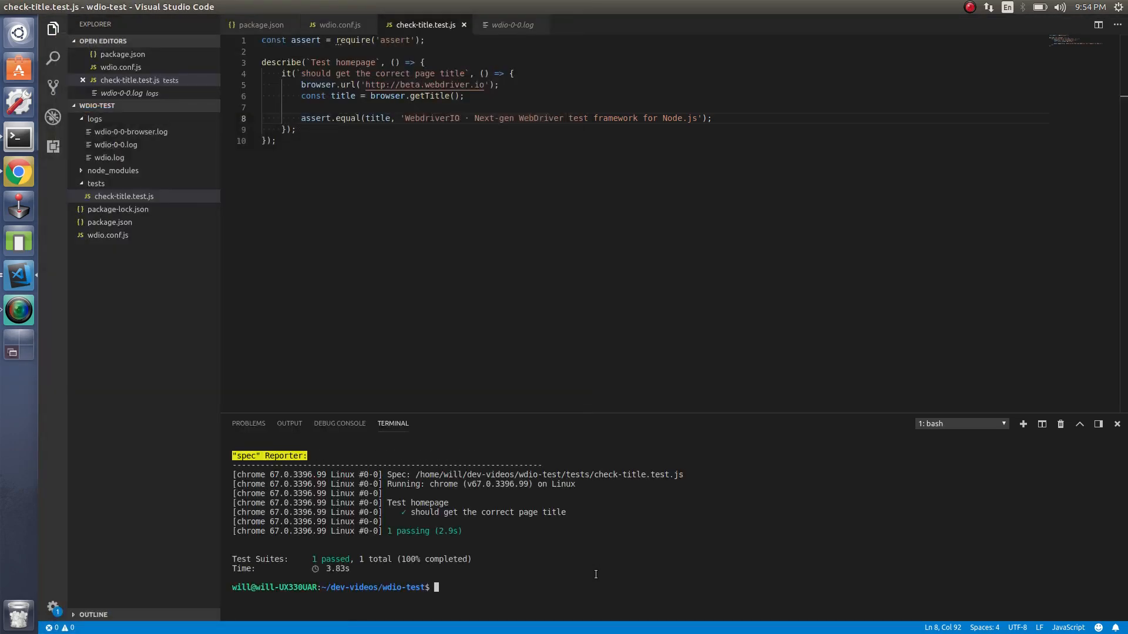
{"action": "mouse_move", "coordinate": [581, 560]}
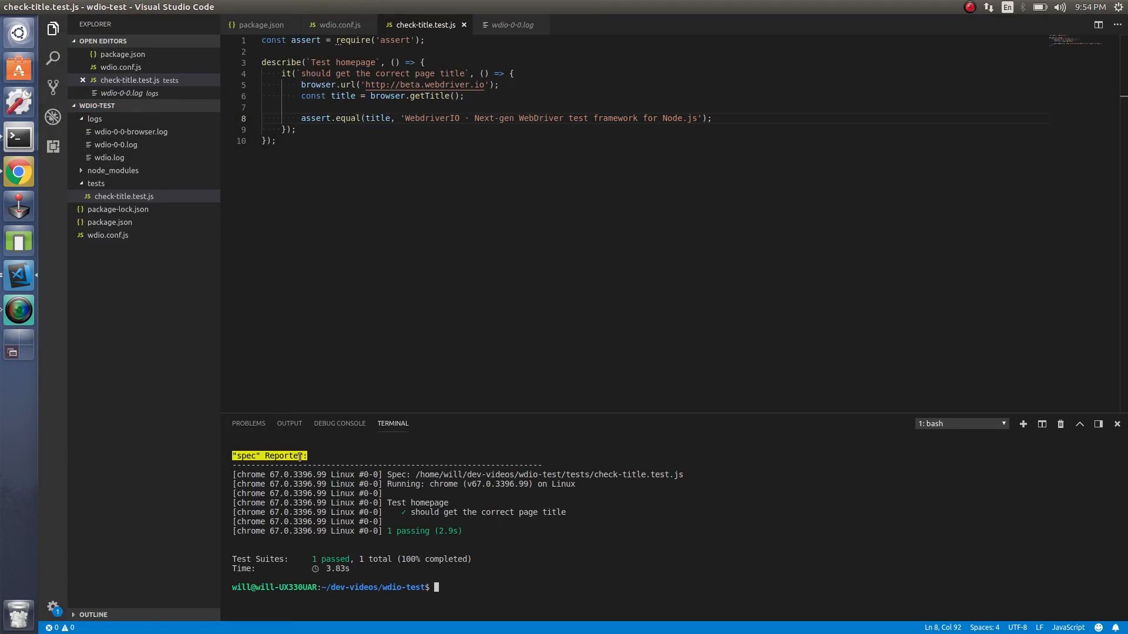
- Open the wdio-0-0-browser.log, wdio-0-0.log and wdio.log files in turn
{"action": "left_click", "coordinate": [131, 132]}
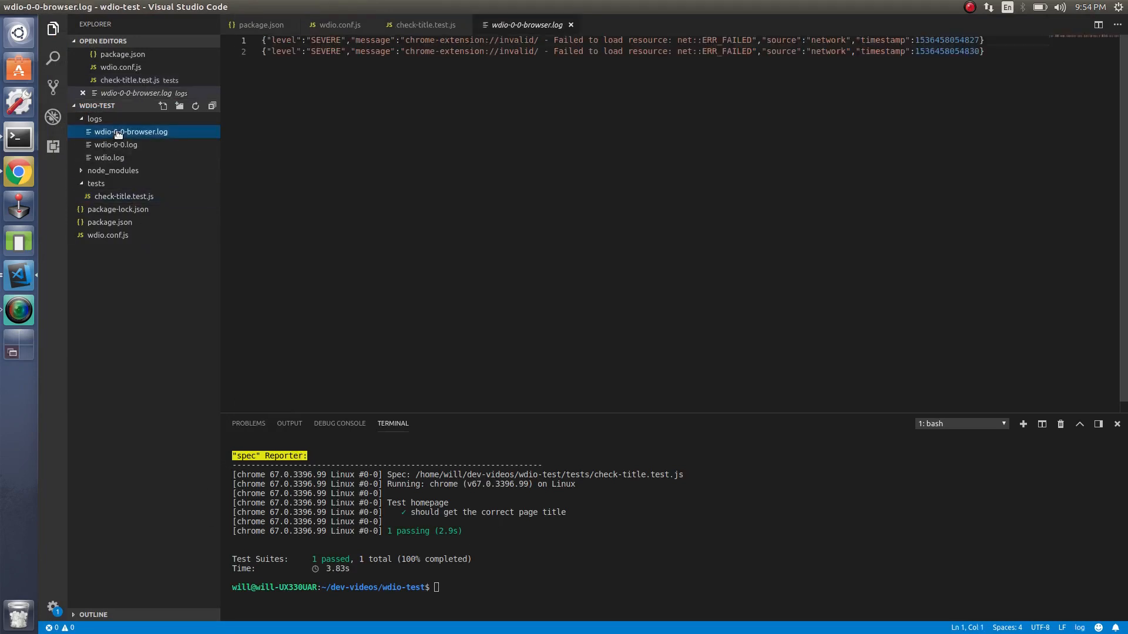
{"action": "mouse_move", "coordinate": [116, 144]}
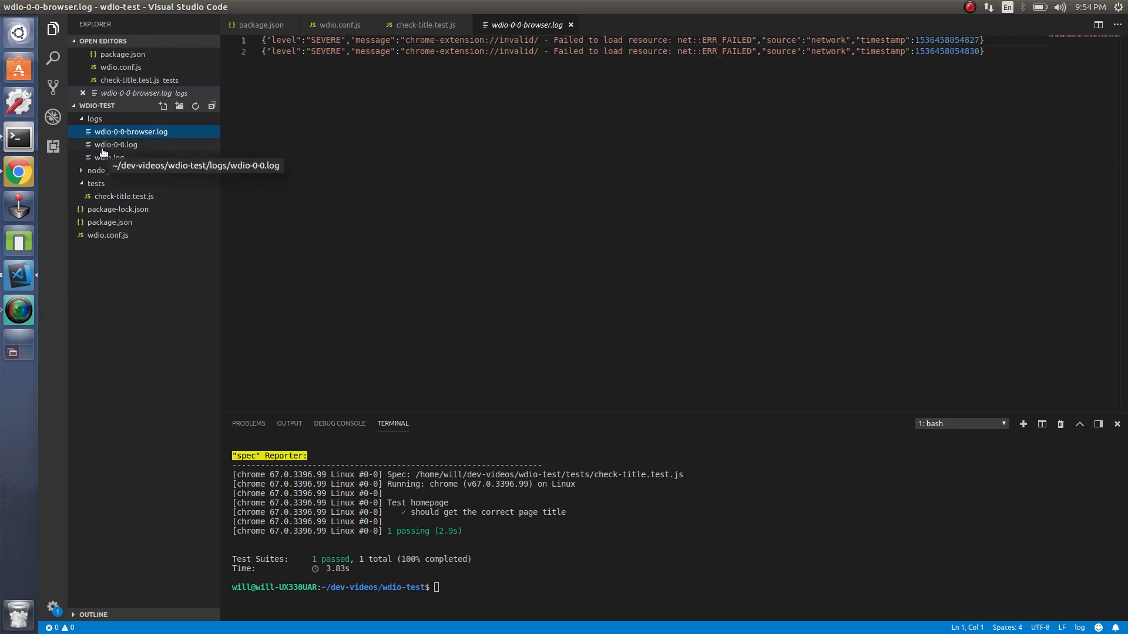
{"action": "left_click", "coordinate": [115, 144]}
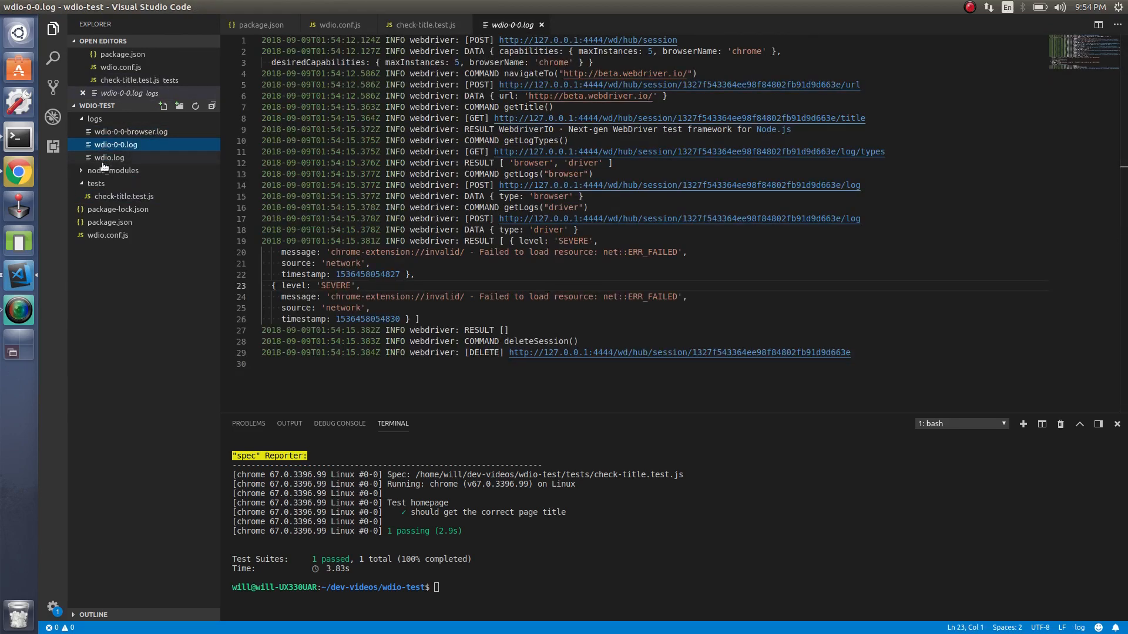
{"action": "left_click", "coordinate": [109, 157]}
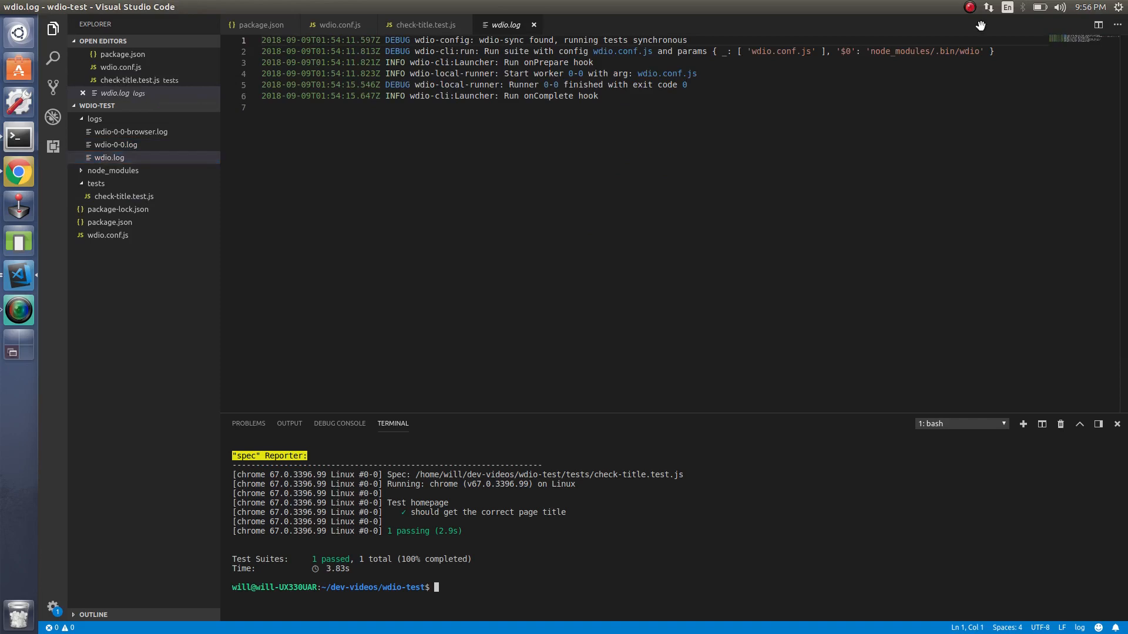
{"action": "mouse_move", "coordinate": [625, 534]}
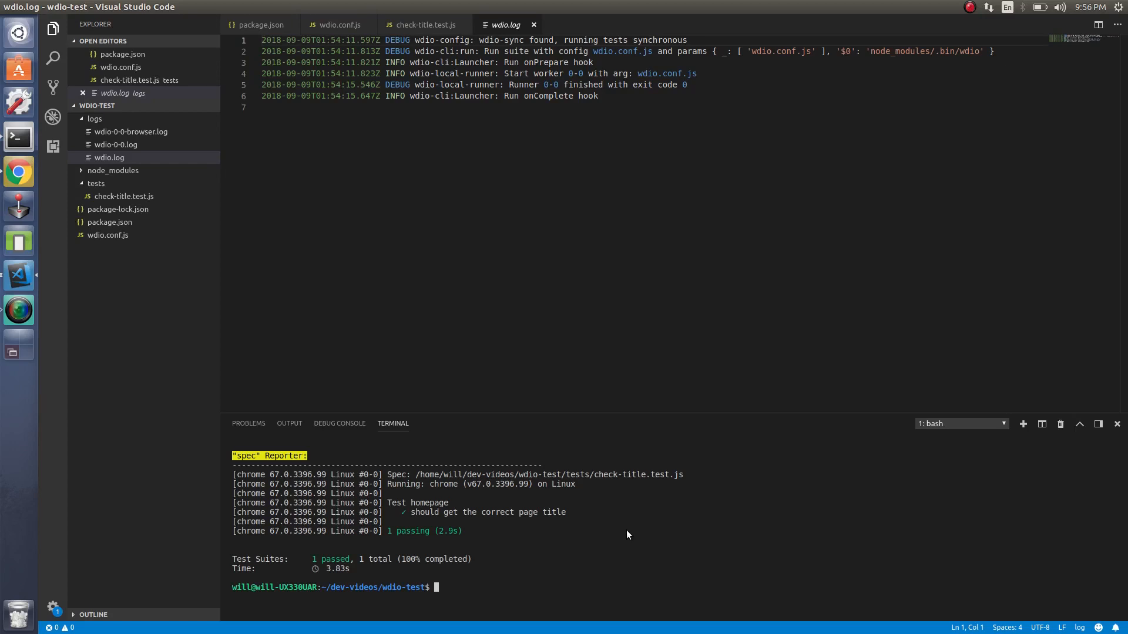
- Run npm -v to confirm npm version 6.4.1
{"action": "type", "text": "npm -v"}
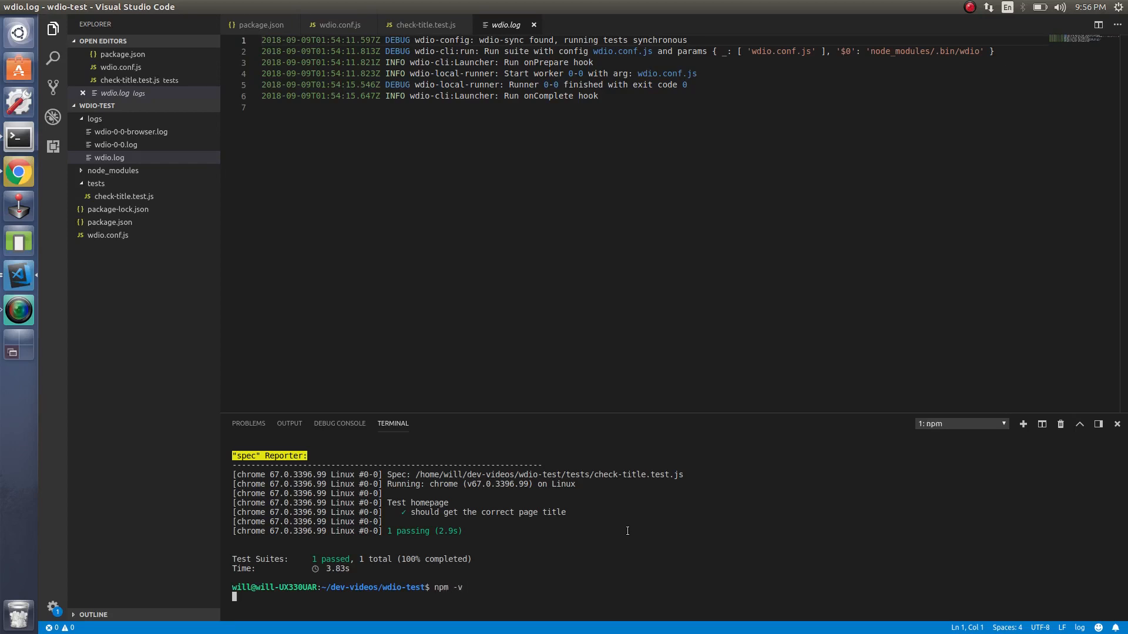
{"action": "key", "text": "Return"}
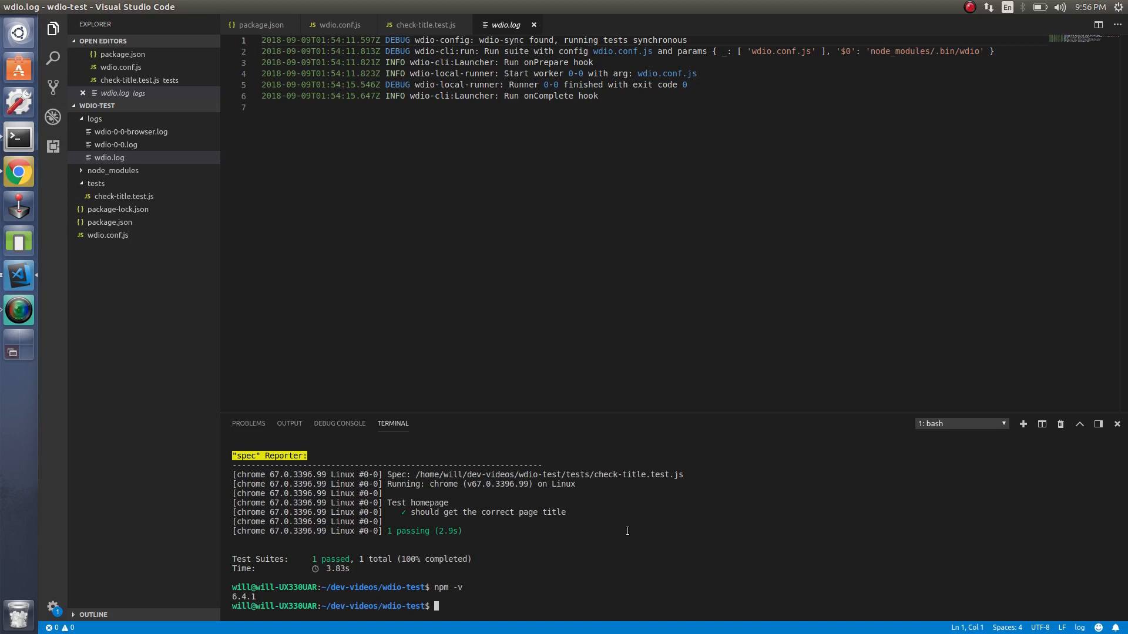